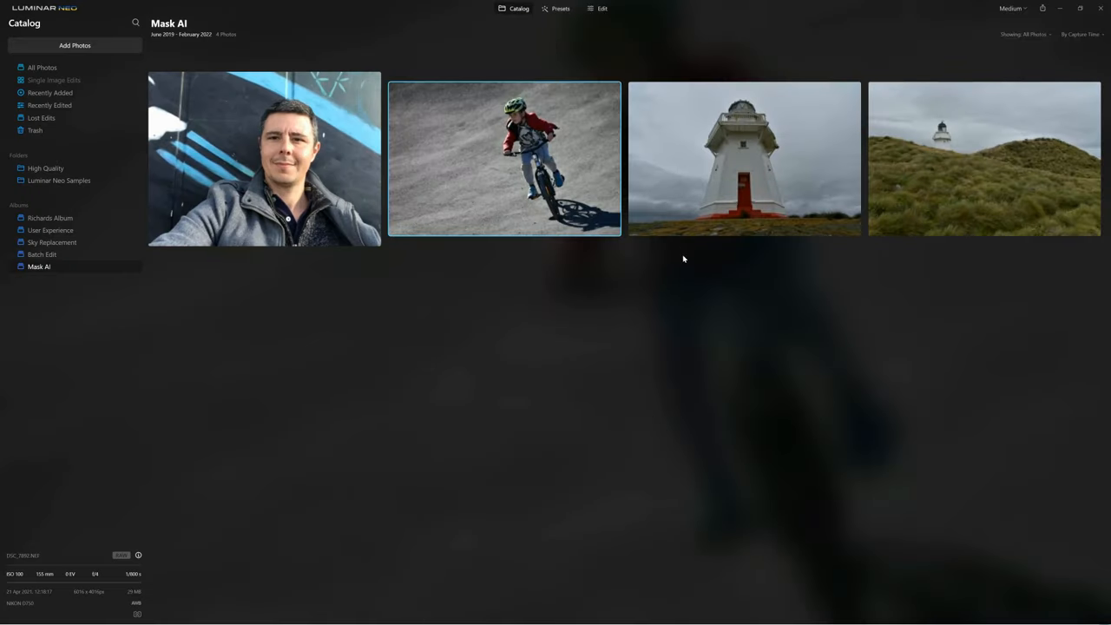
mouse_move(891, 214)
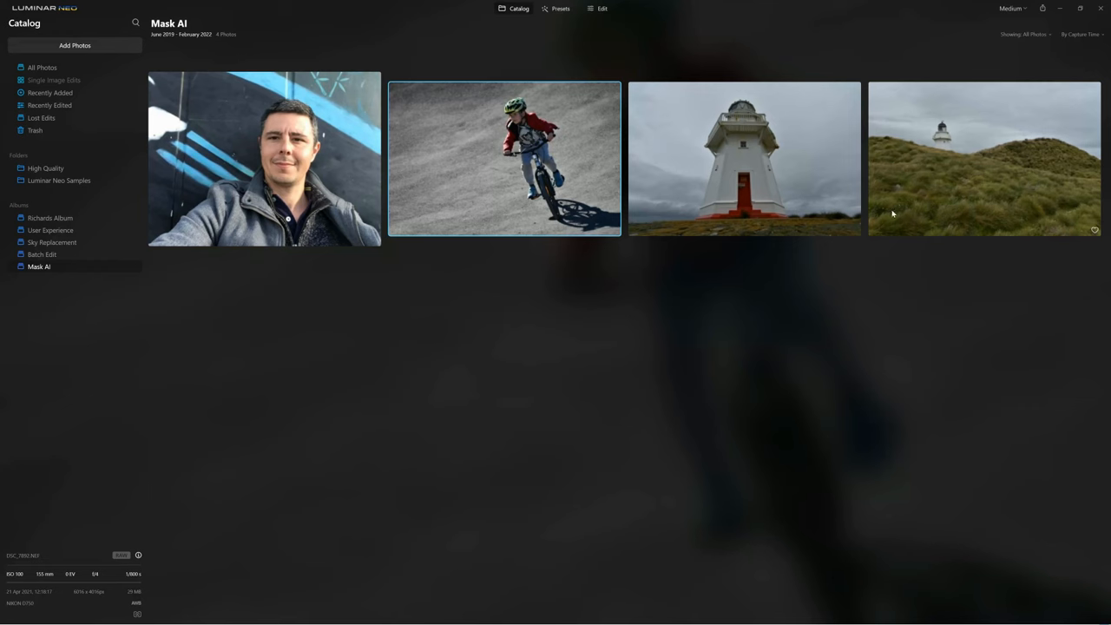
mouse_move(936, 159)
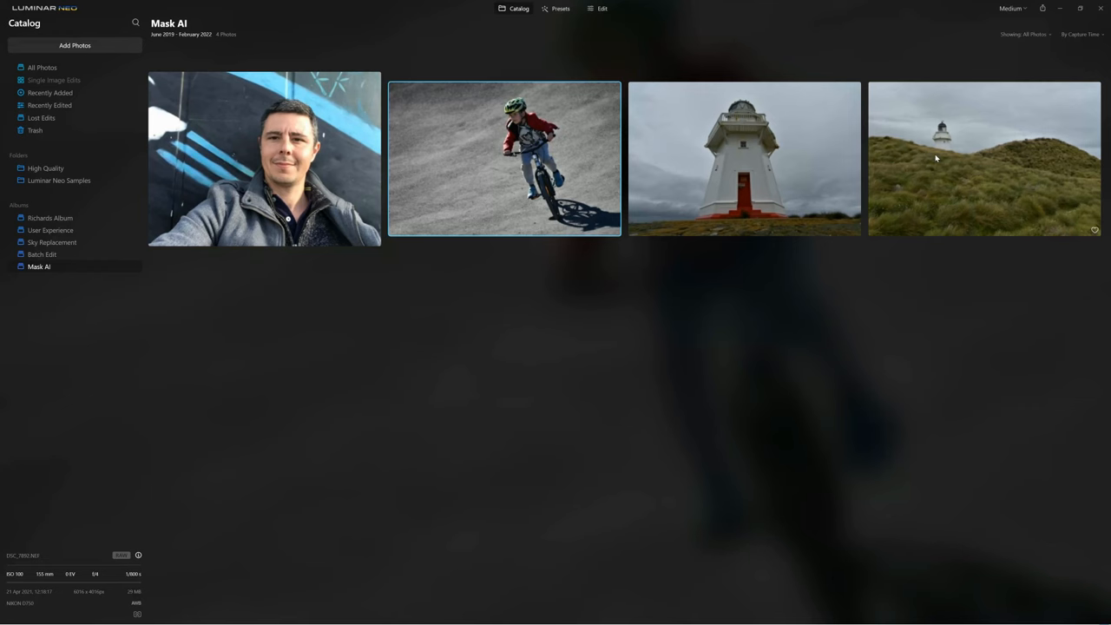
Step: Open the hillside lighthouse photo from the Mask AI album in large single view
double_click(985, 159)
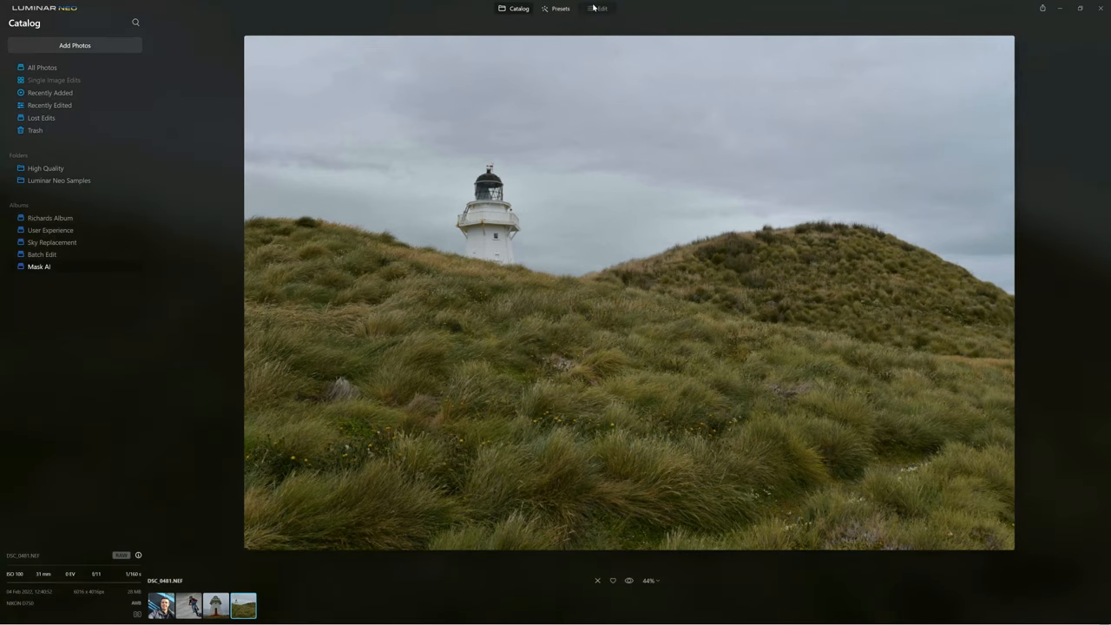
Step: Open the lighthouse photo in Edit with Enhance's Accent and Sky Enhancer sliders showing
click(598, 8)
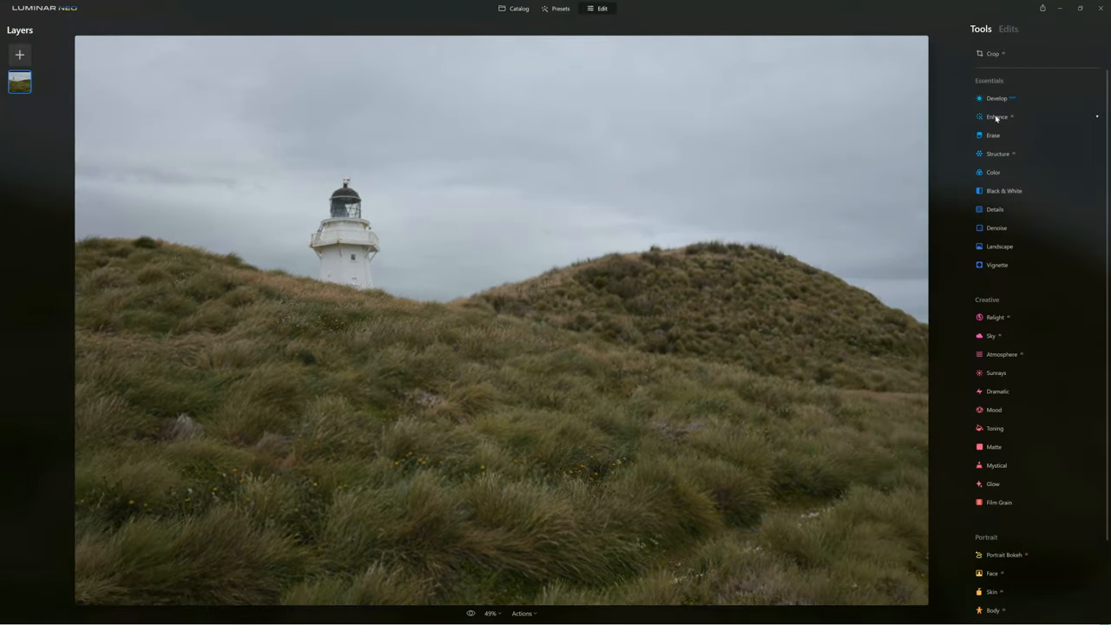
click(998, 116)
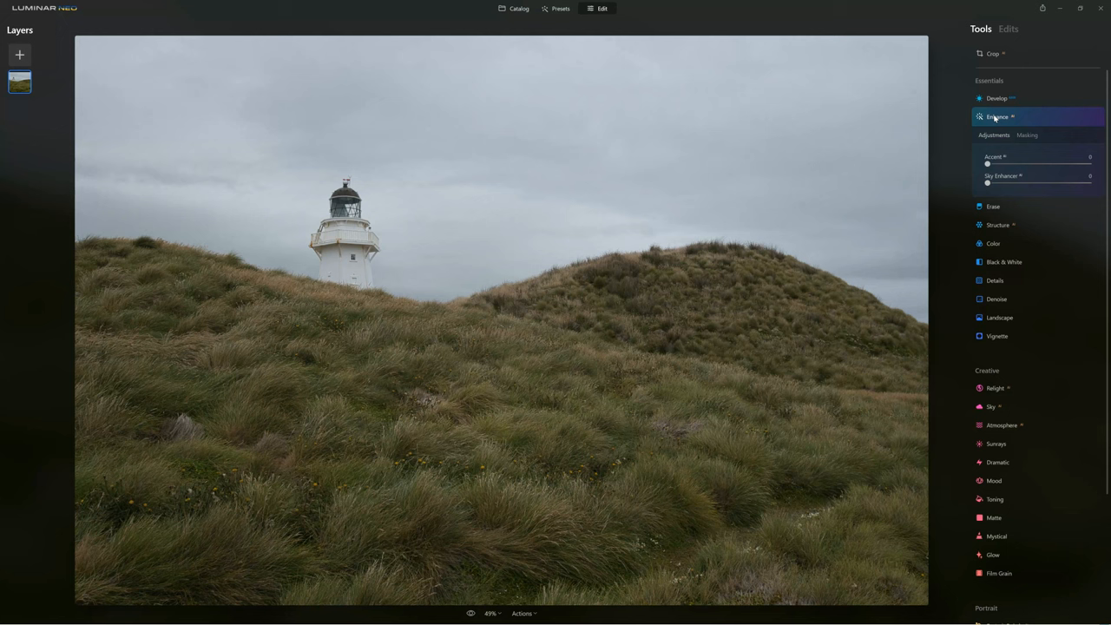
mouse_move(1006, 137)
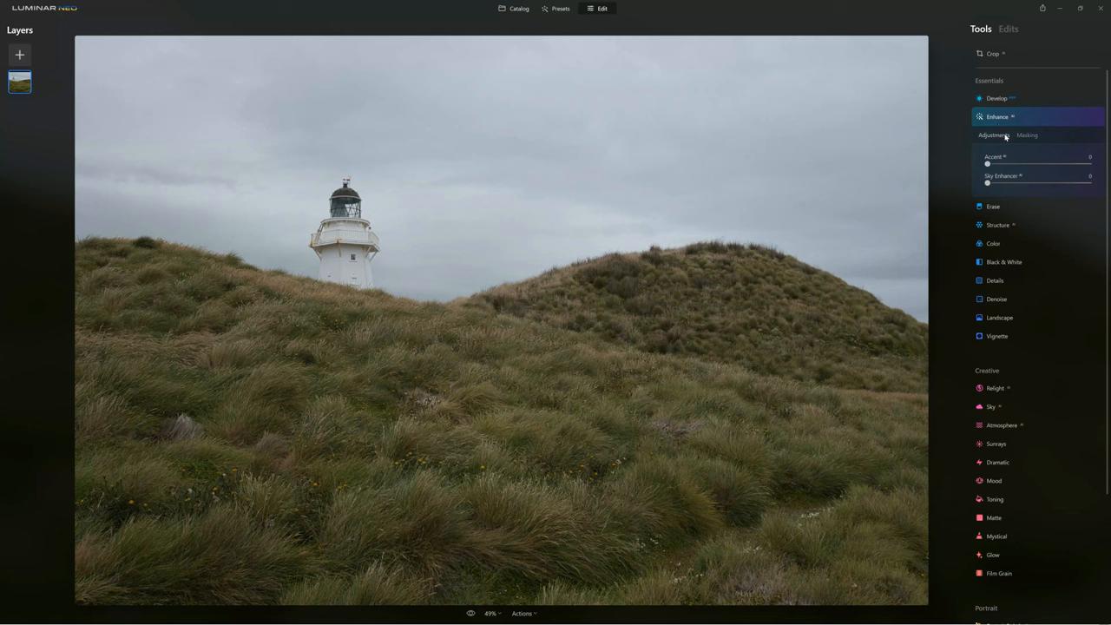
mouse_move(1009, 145)
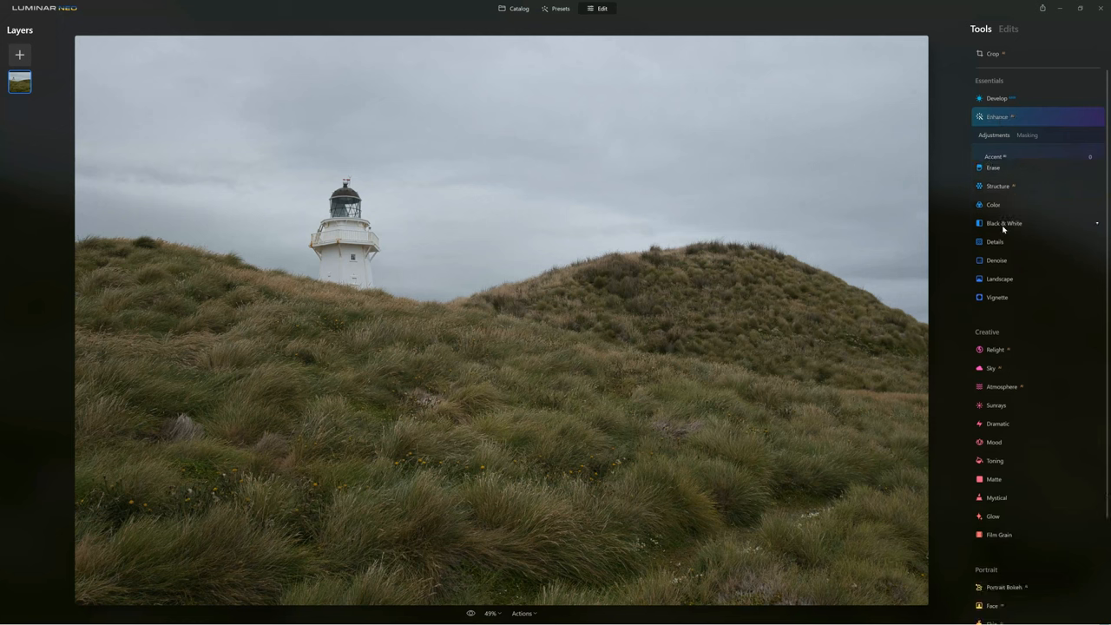
click(1004, 224)
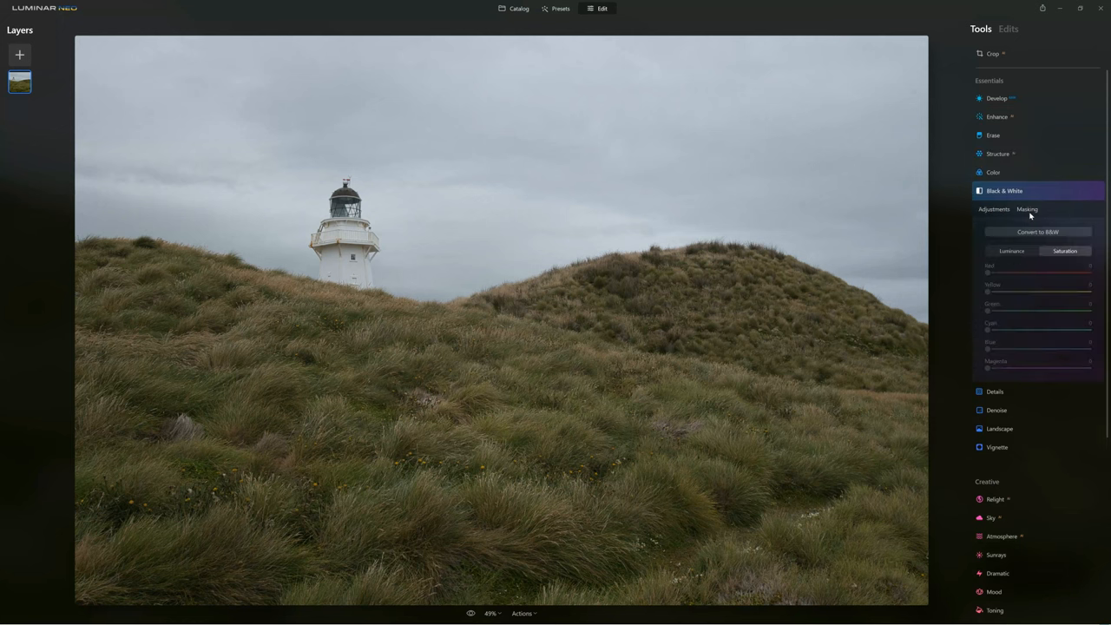
click(996, 116)
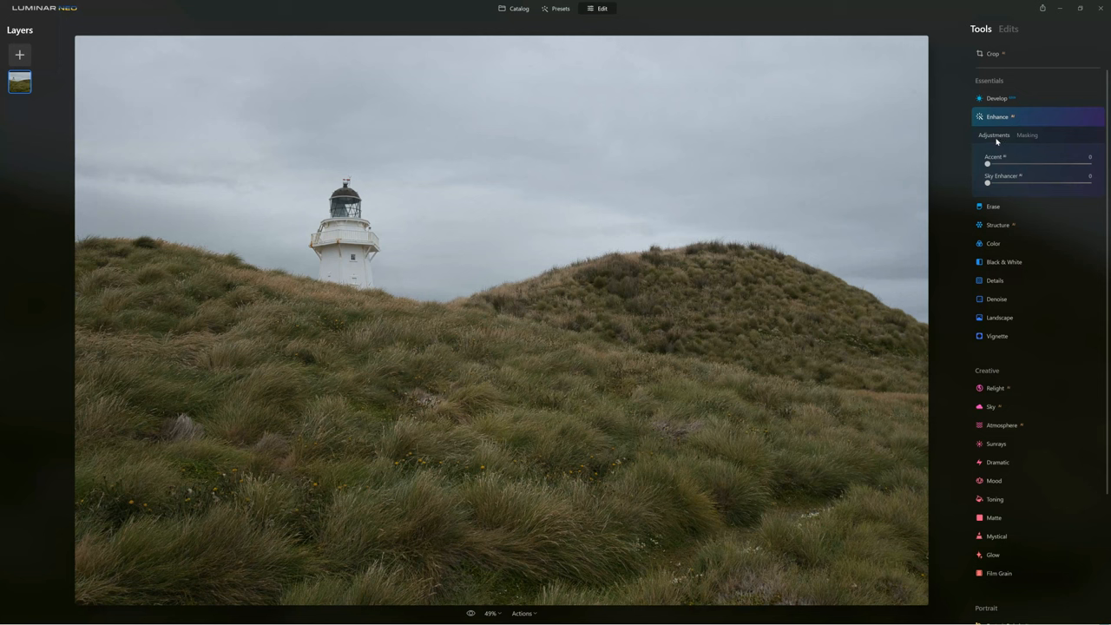
mouse_move(1028, 134)
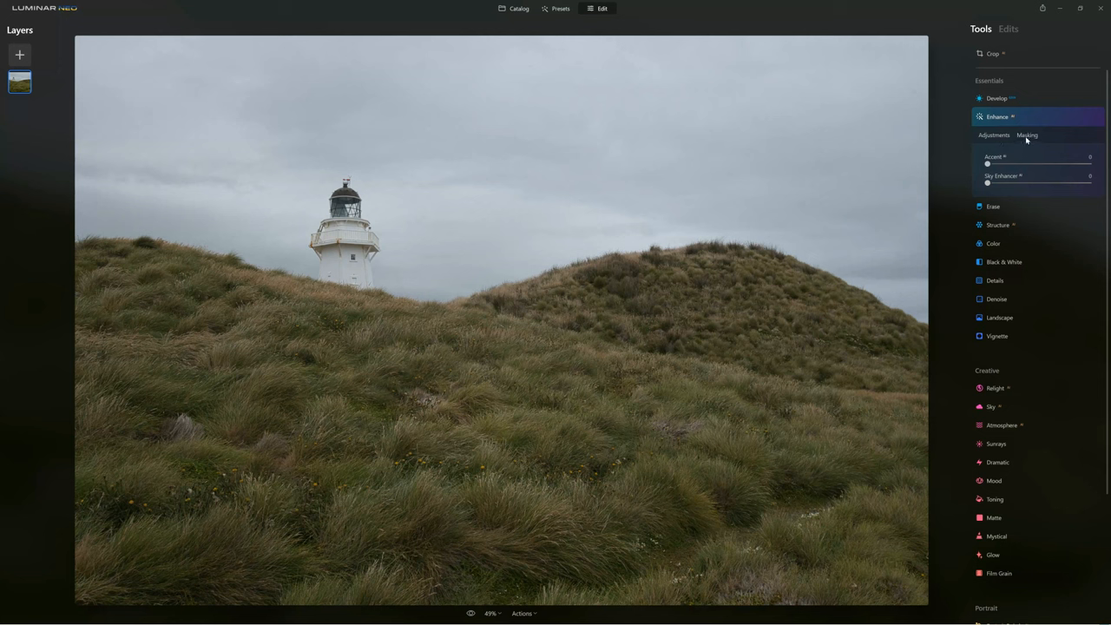
Step: Paint a brush mask stroke onto the photo for the Enhance tool
click(1028, 135)
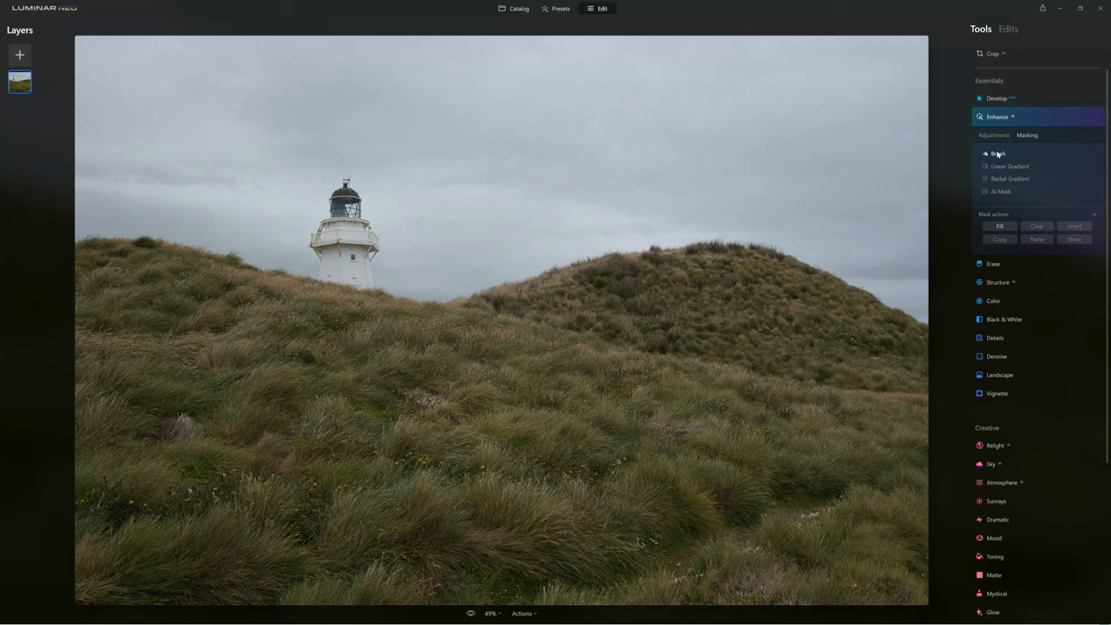
click(999, 154)
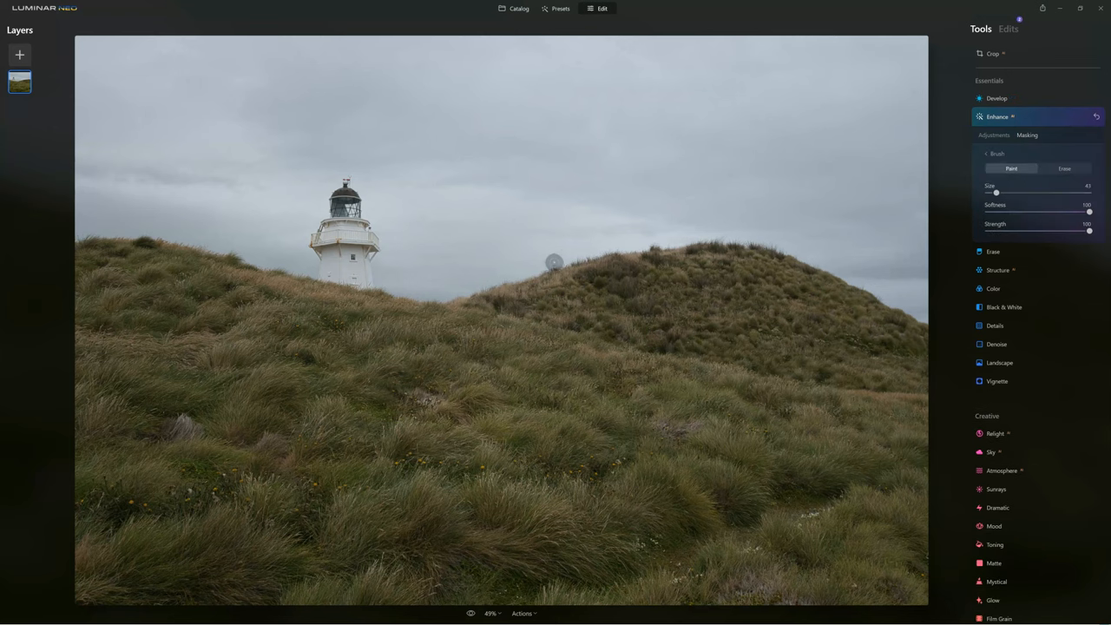
drag(538, 274, 712, 234)
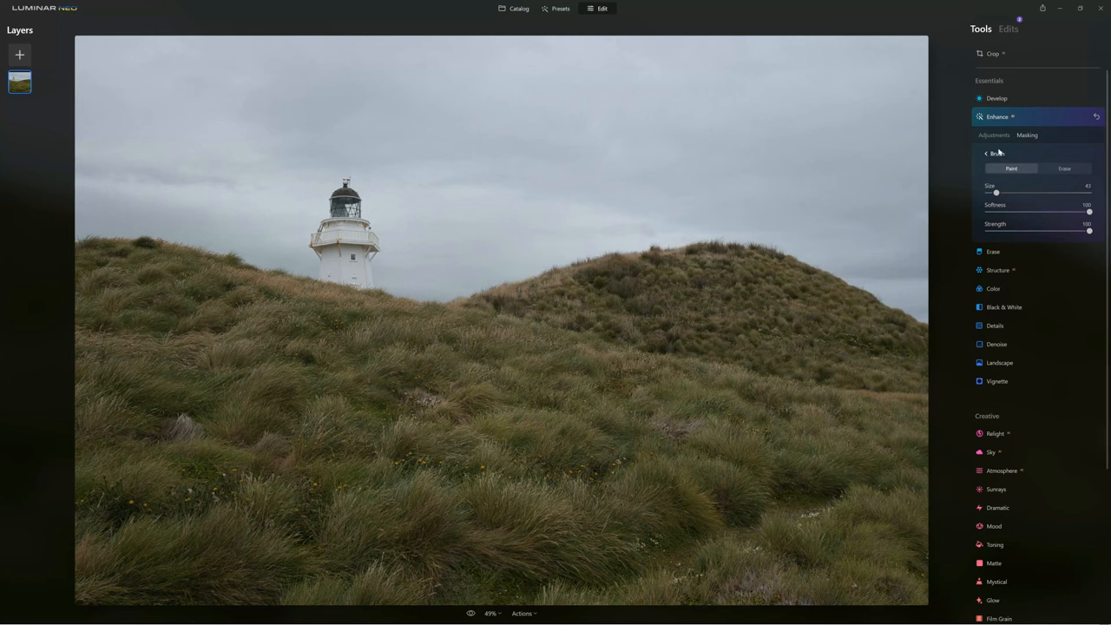
Step: Replace it with a radial gradient mask adjusted around the lighthouse
click(988, 153)
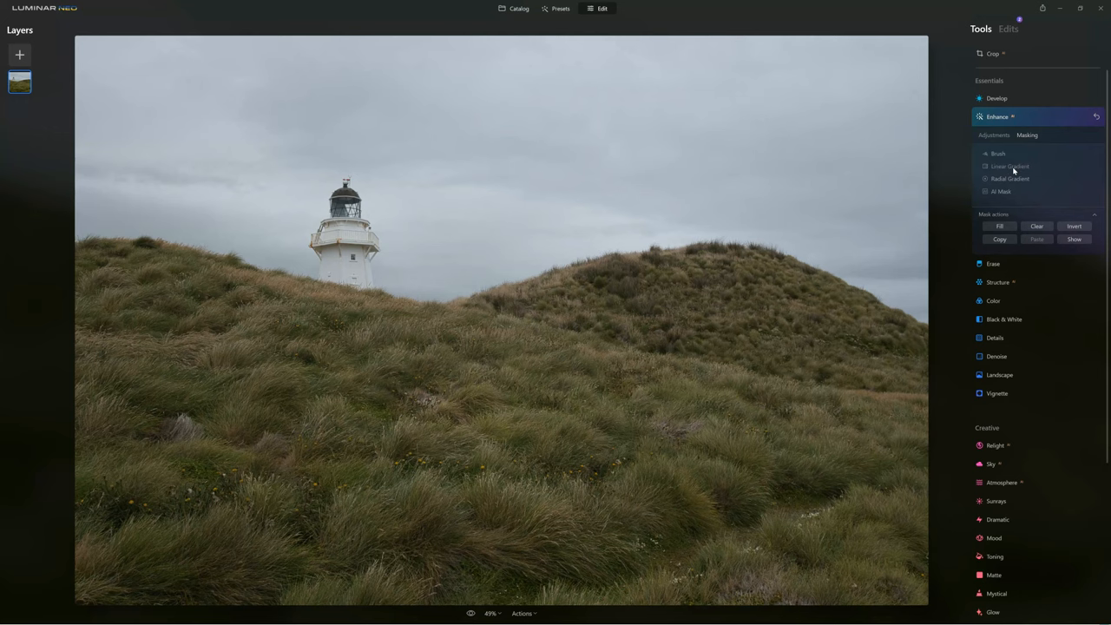
click(1010, 166)
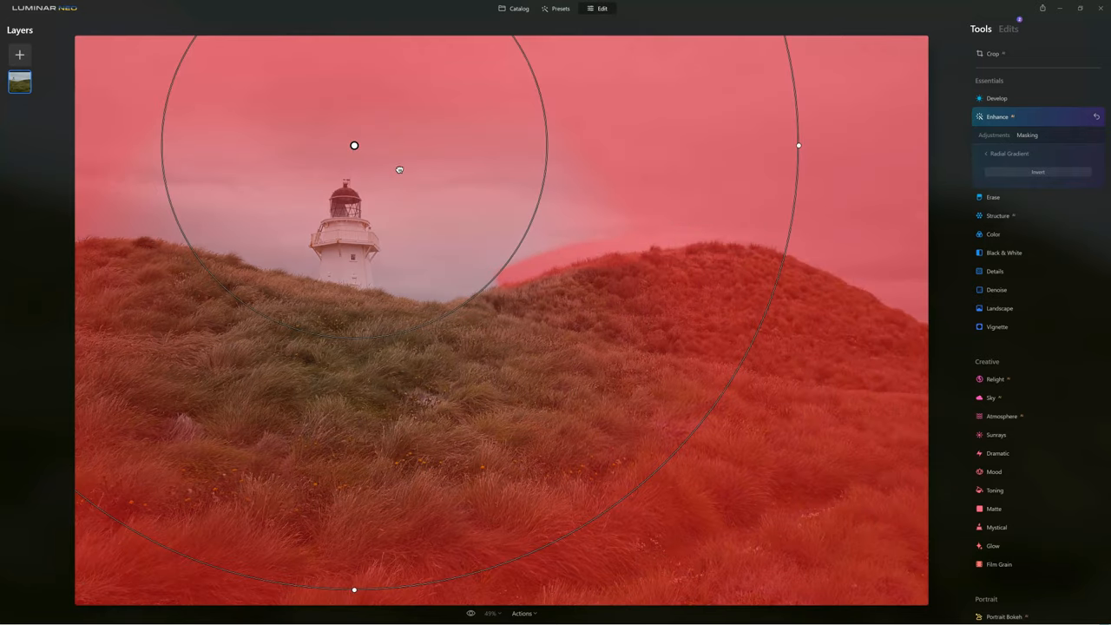
drag(353, 145, 359, 252)
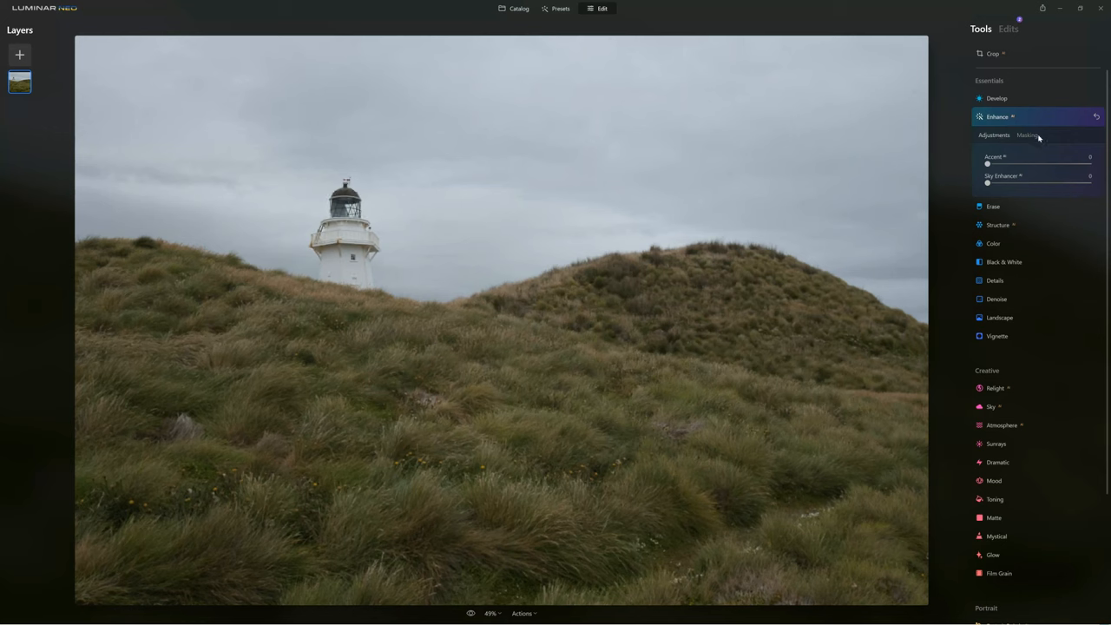
Step: Run AI Mask on the Enhance tool and select Sky as the masked subject
click(1028, 134)
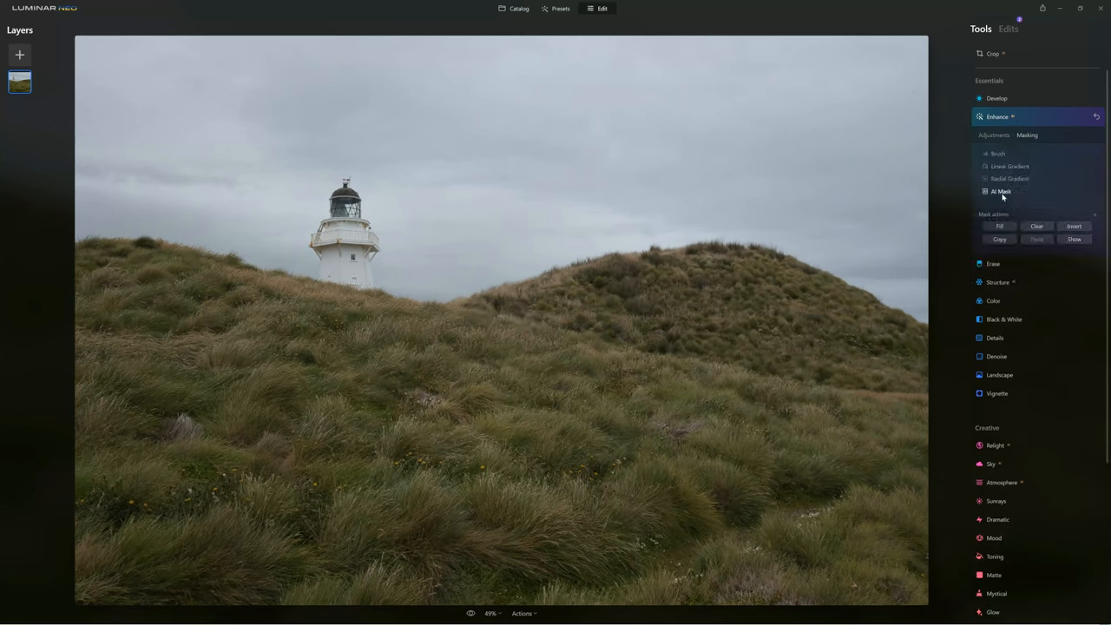
click(1001, 191)
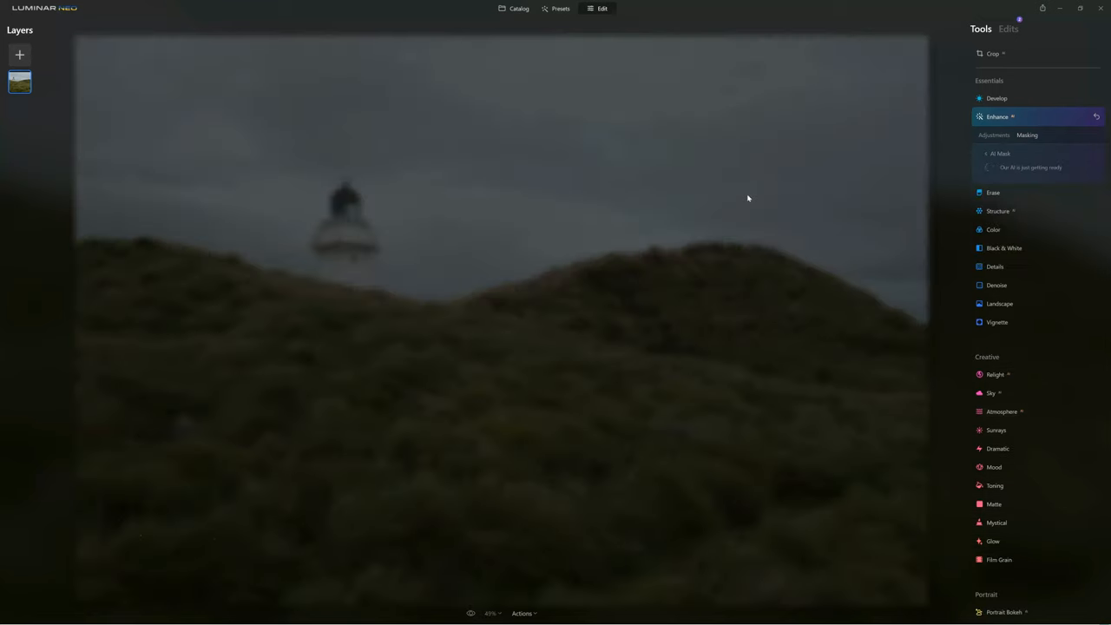
mouse_move(777, 181)
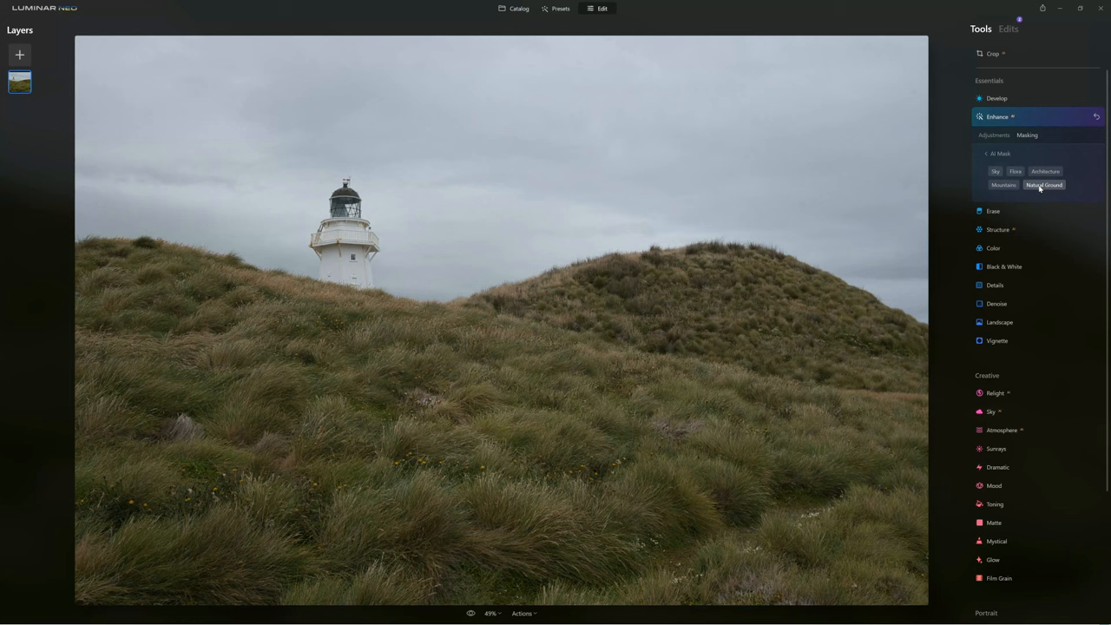
mouse_move(1029, 198)
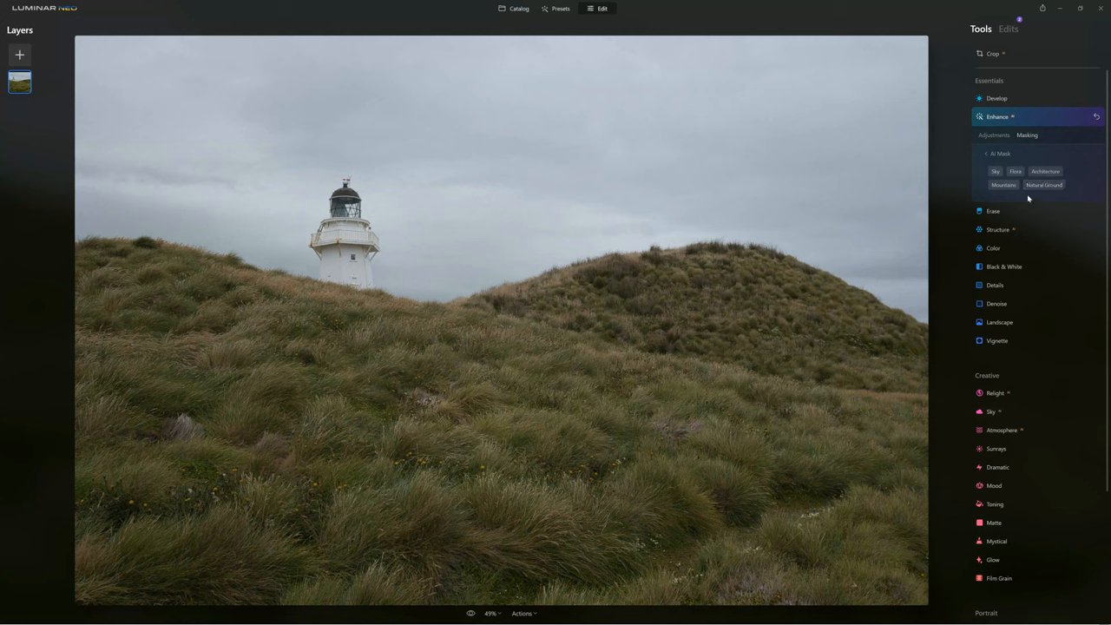
mouse_move(1017, 274)
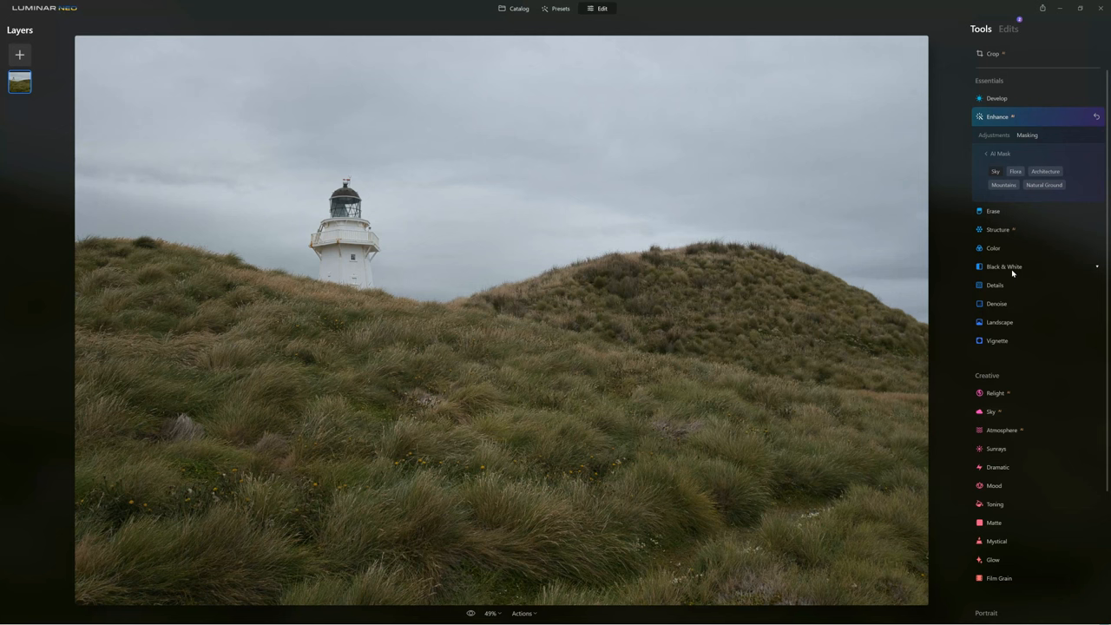
click(995, 171)
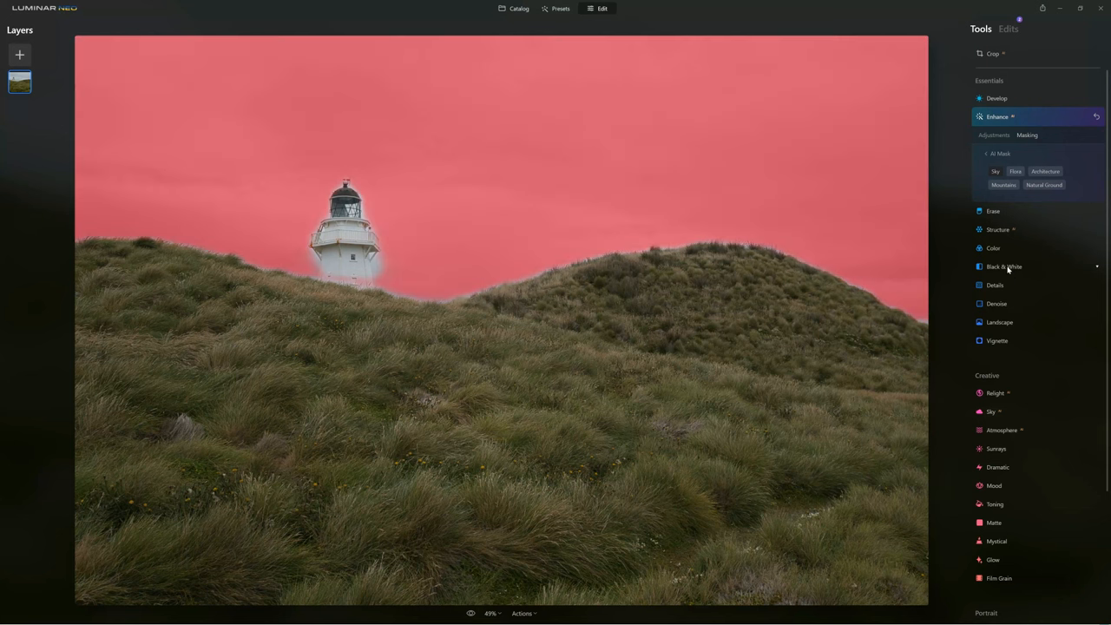
click(1045, 171)
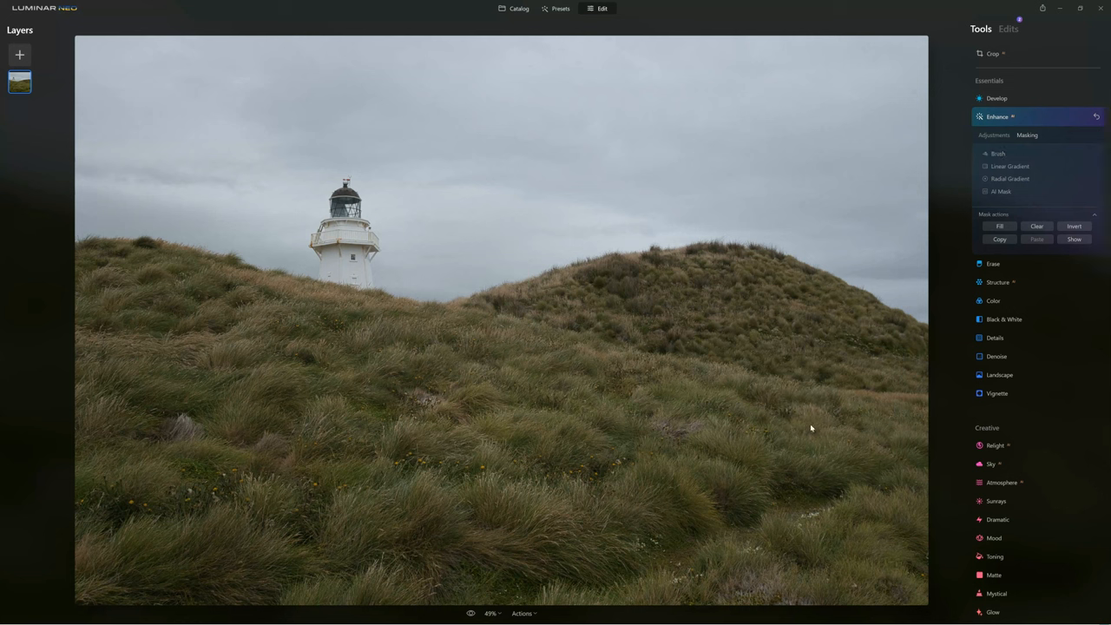
mouse_move(839, 294)
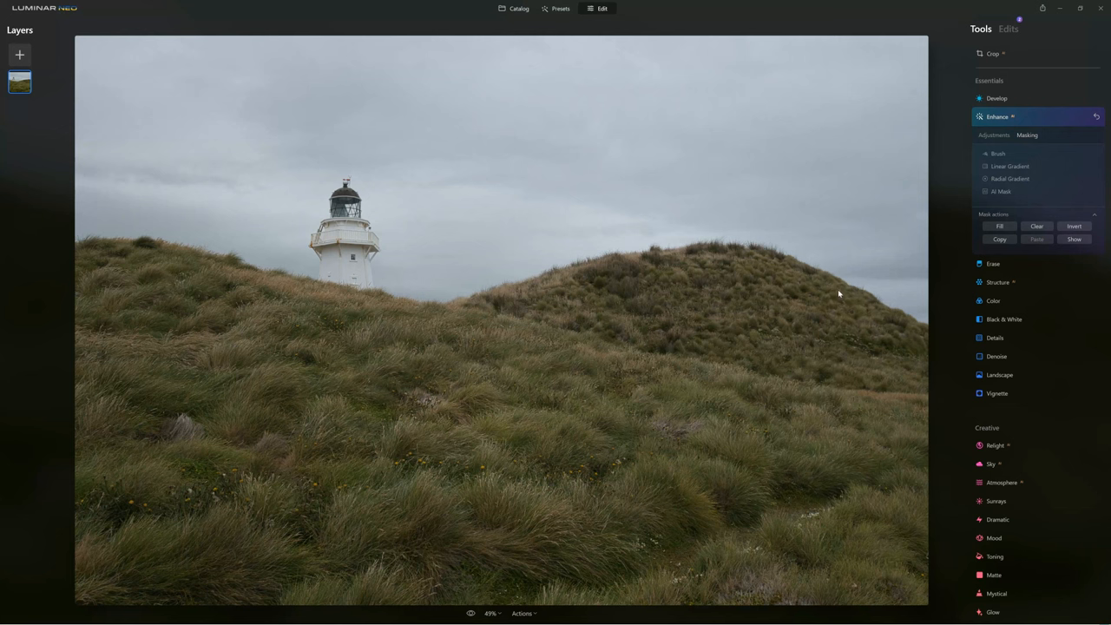
Step: Show the Enhance sky mask, preview it inverted onto the hills, restore it, and copy it
click(1075, 239)
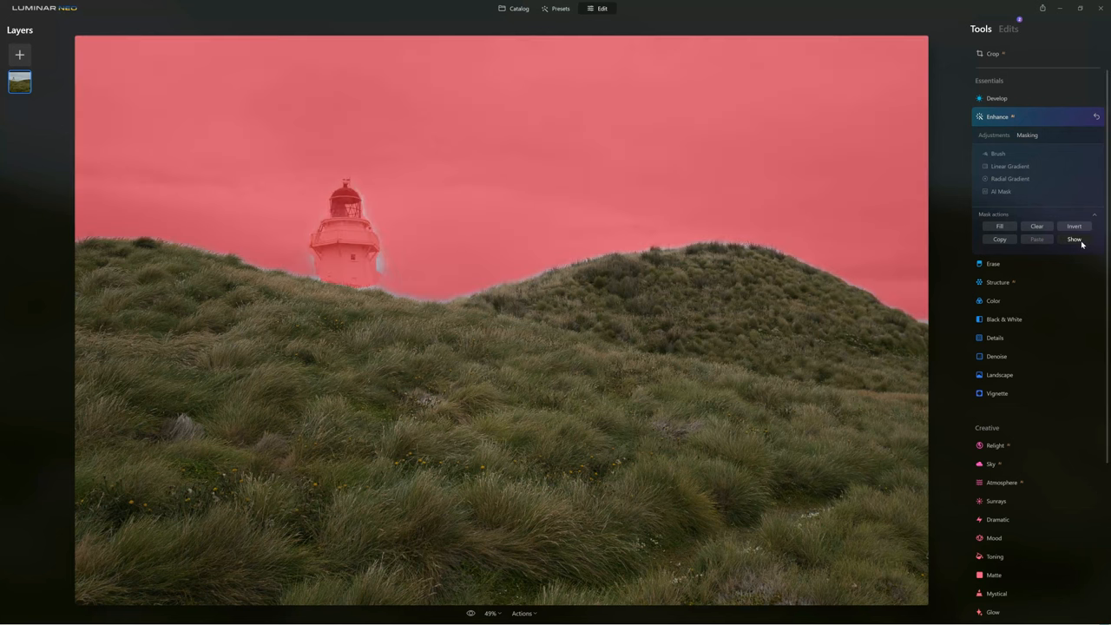
mouse_move(620, 304)
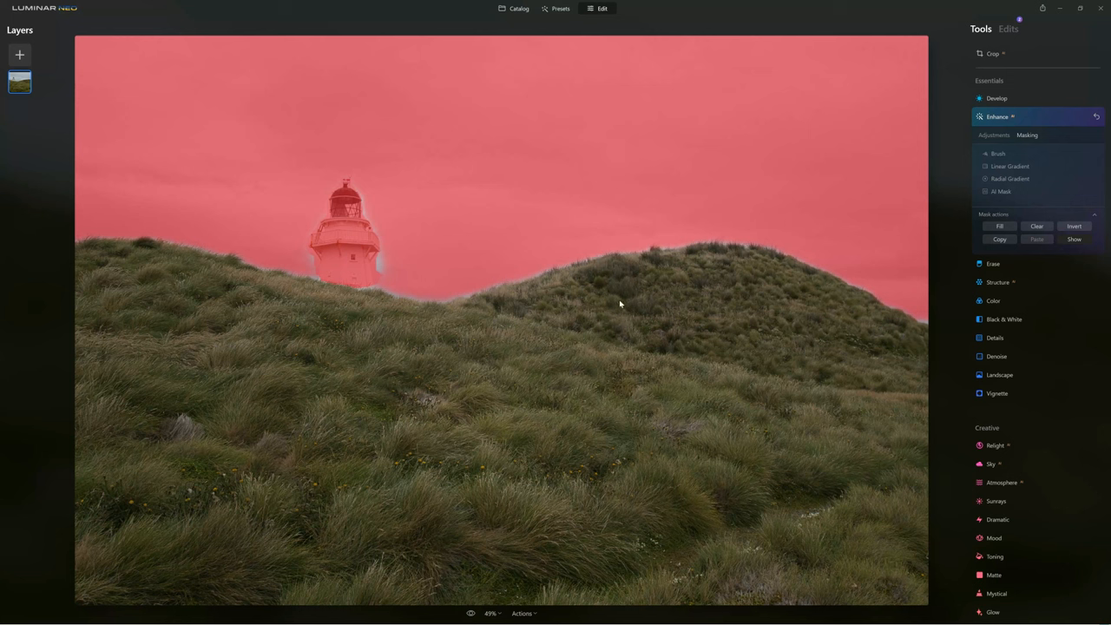
mouse_move(621, 324)
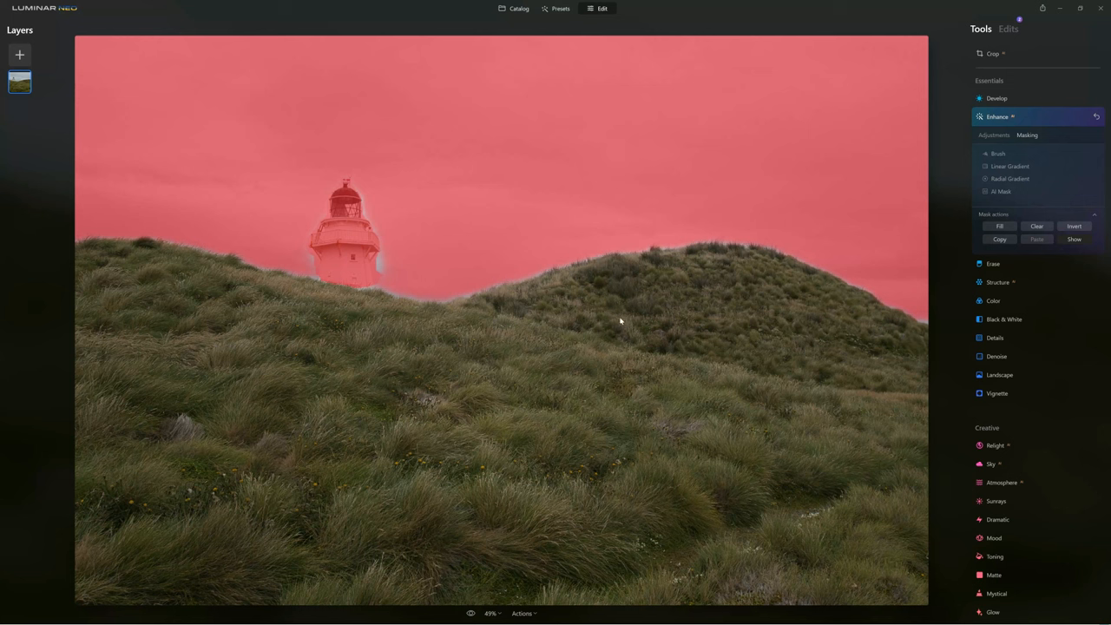
mouse_move(624, 317)
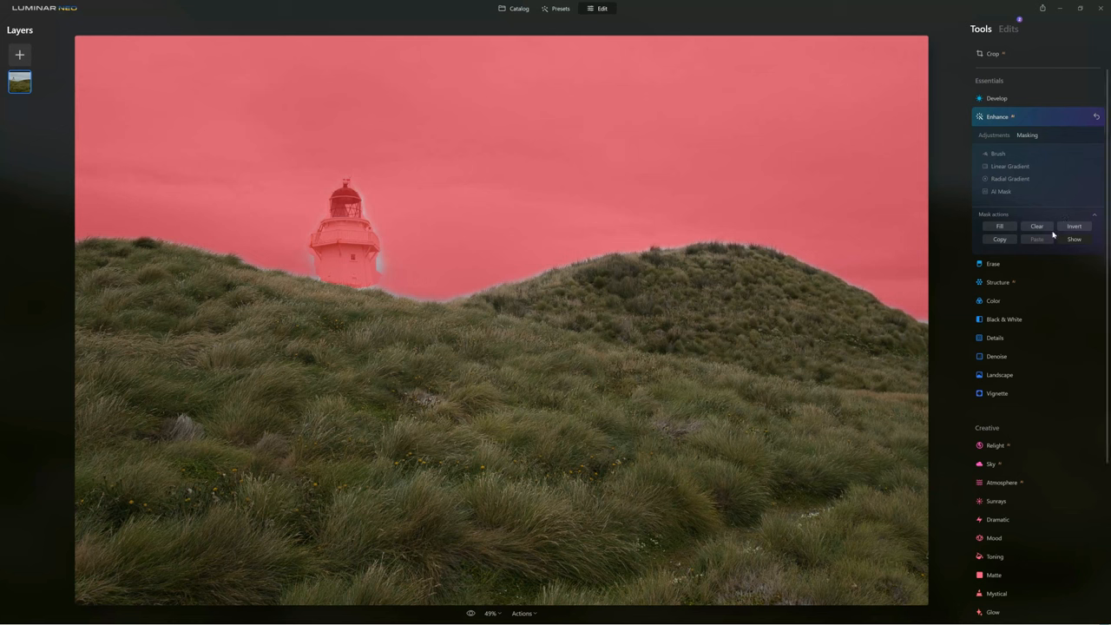
click(1075, 226)
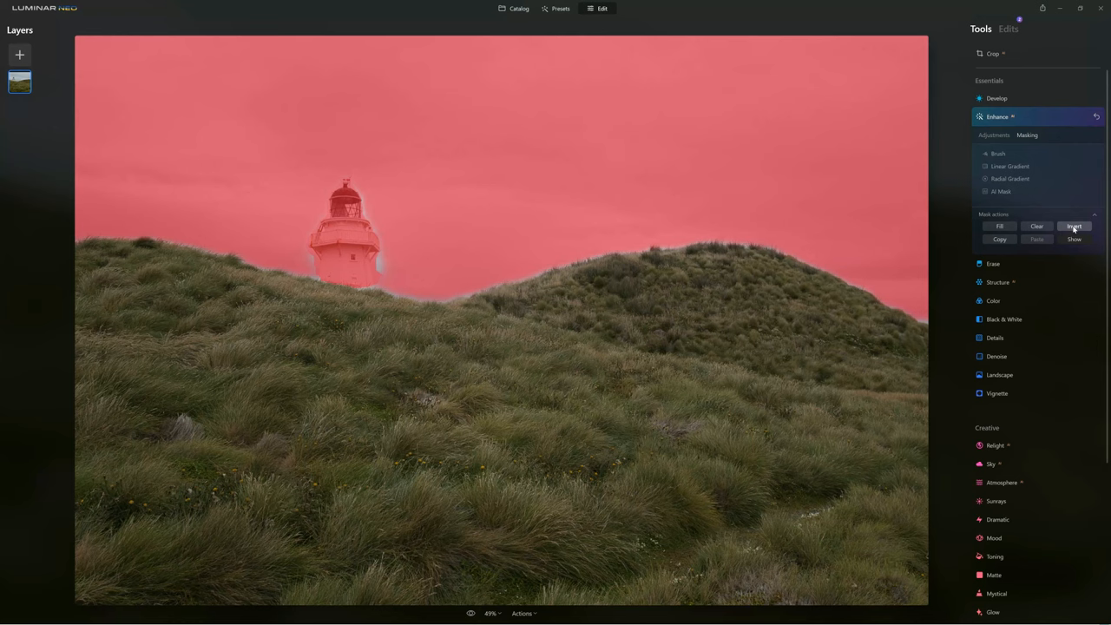
click(1074, 226)
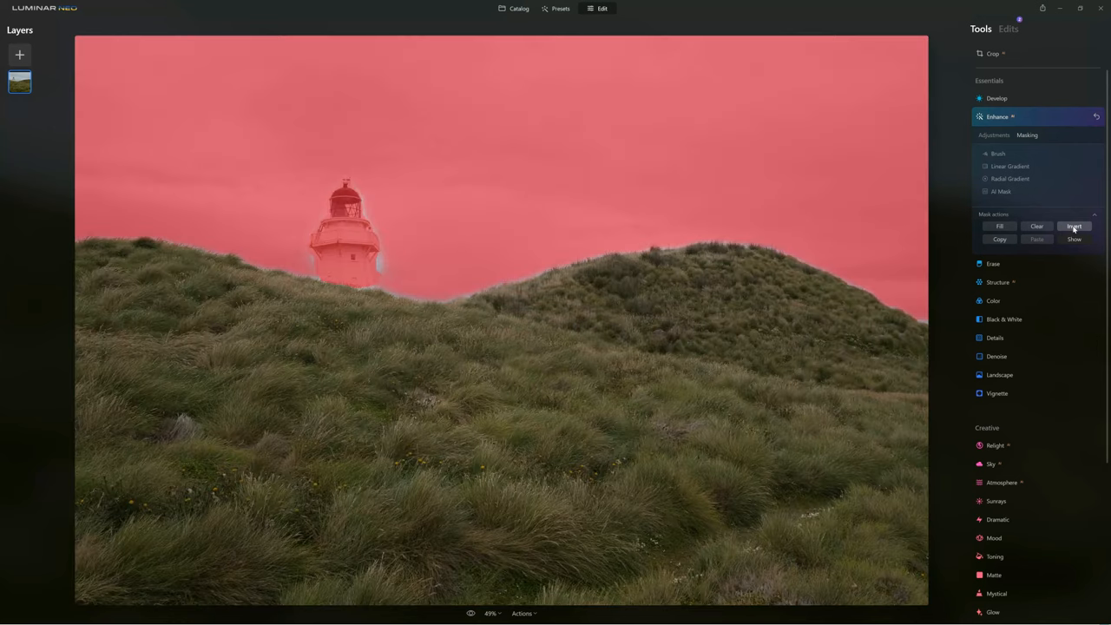
click(1075, 225)
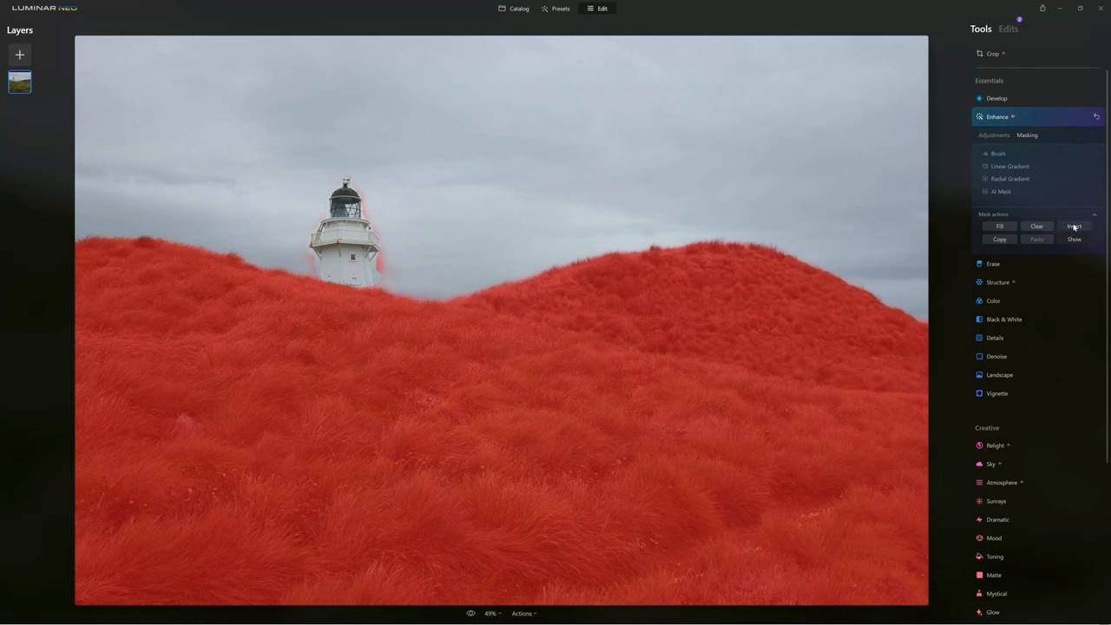
click(1074, 226)
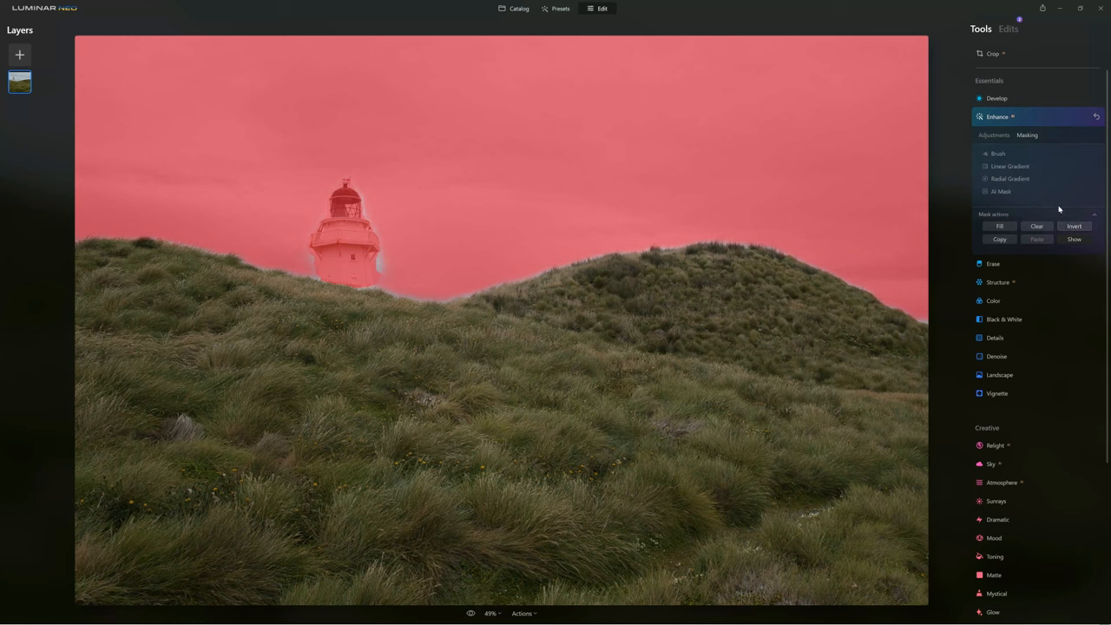
mouse_move(427, 295)
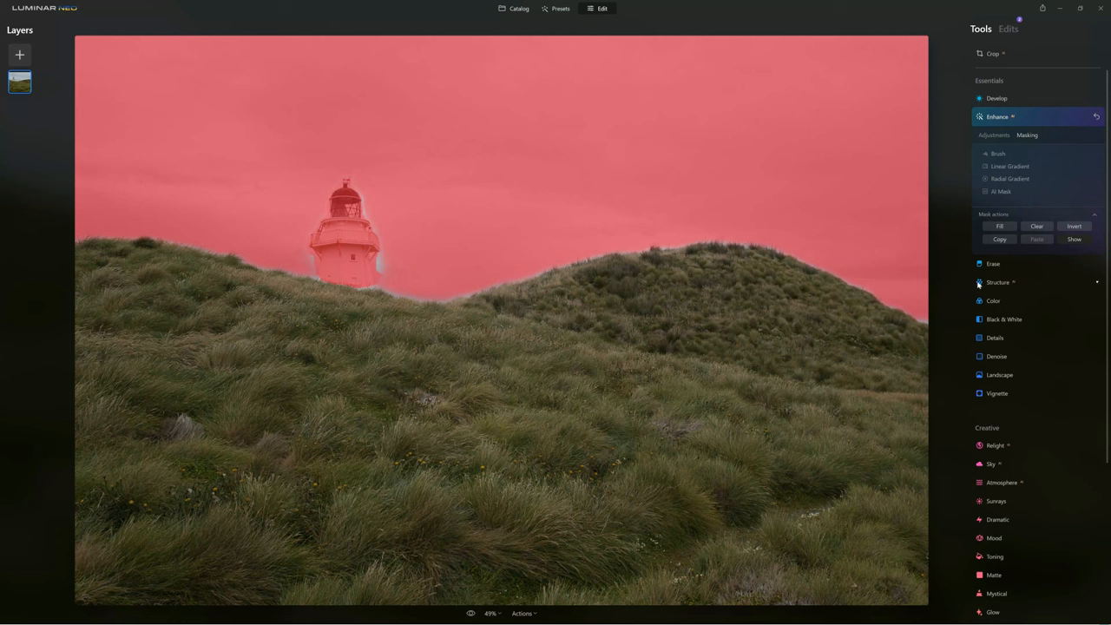
mouse_move(987, 296)
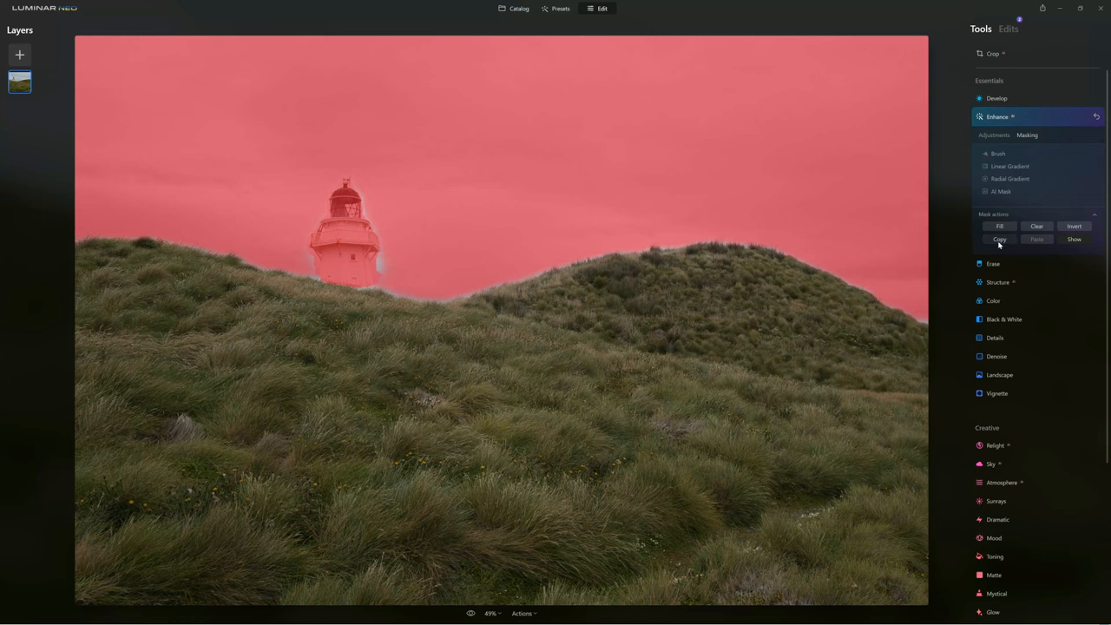
click(996, 116)
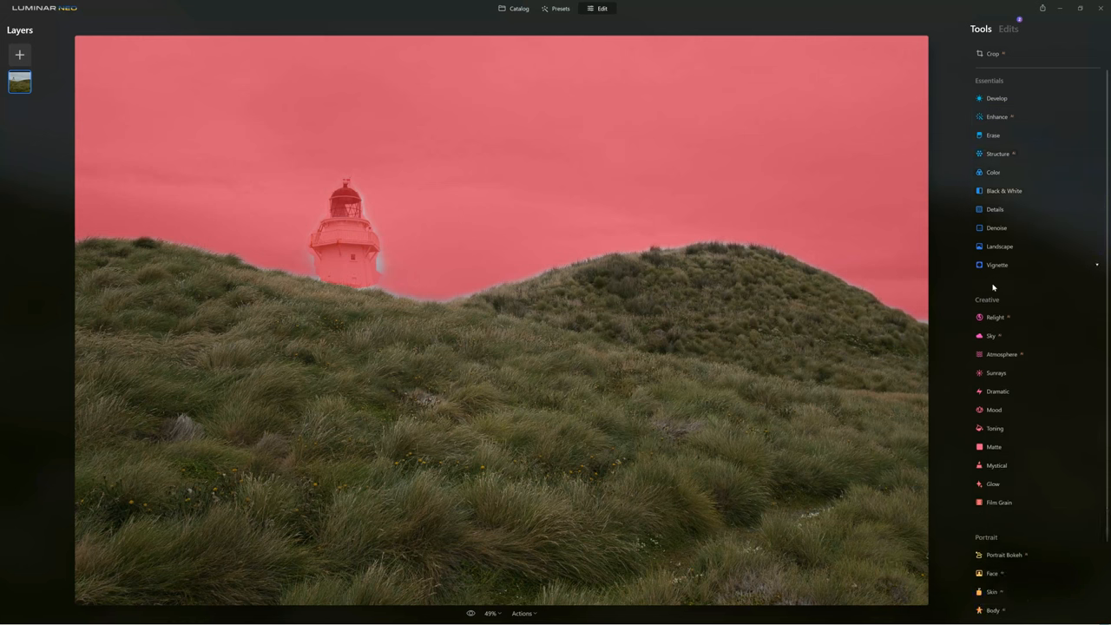
Step: Paste the sky mask into Structure's masking and show it over the sky and lighthouse
click(997, 154)
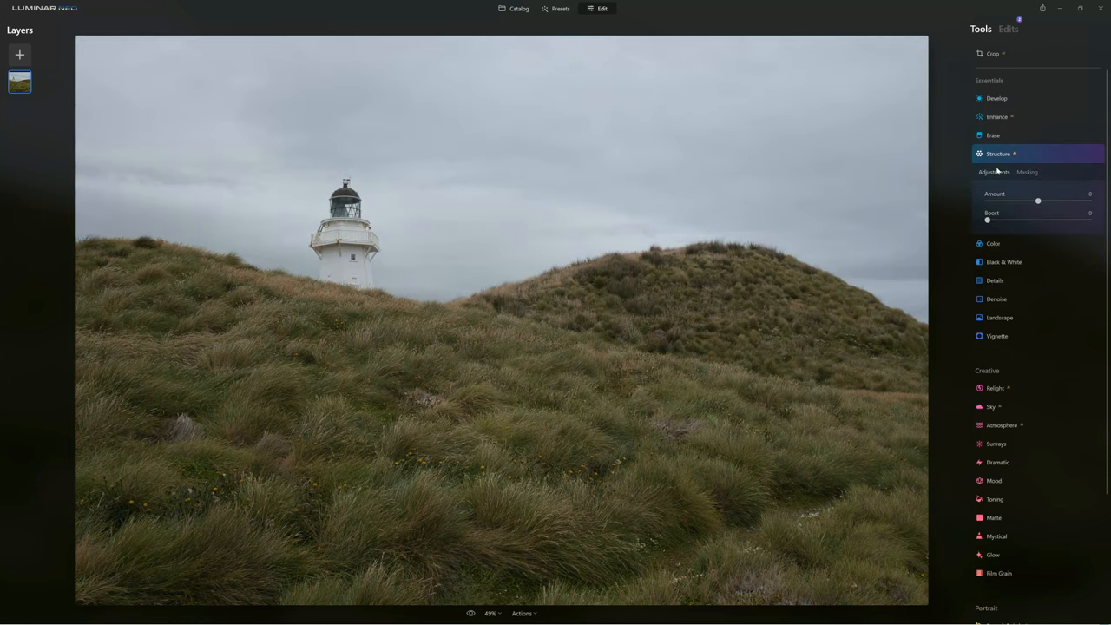
click(1027, 172)
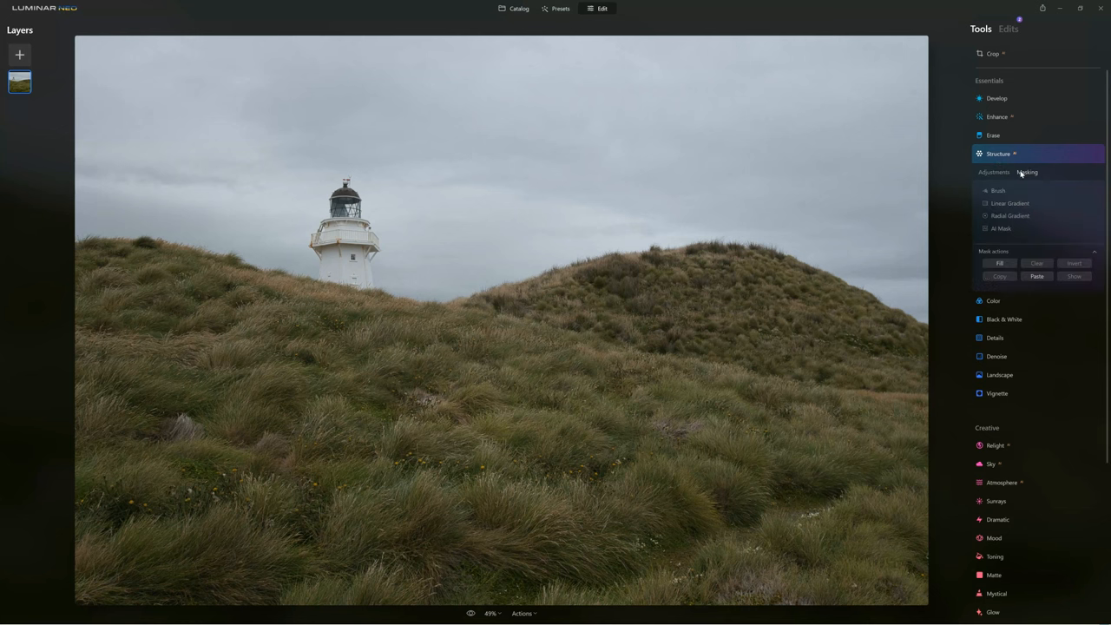
mouse_move(1037, 276)
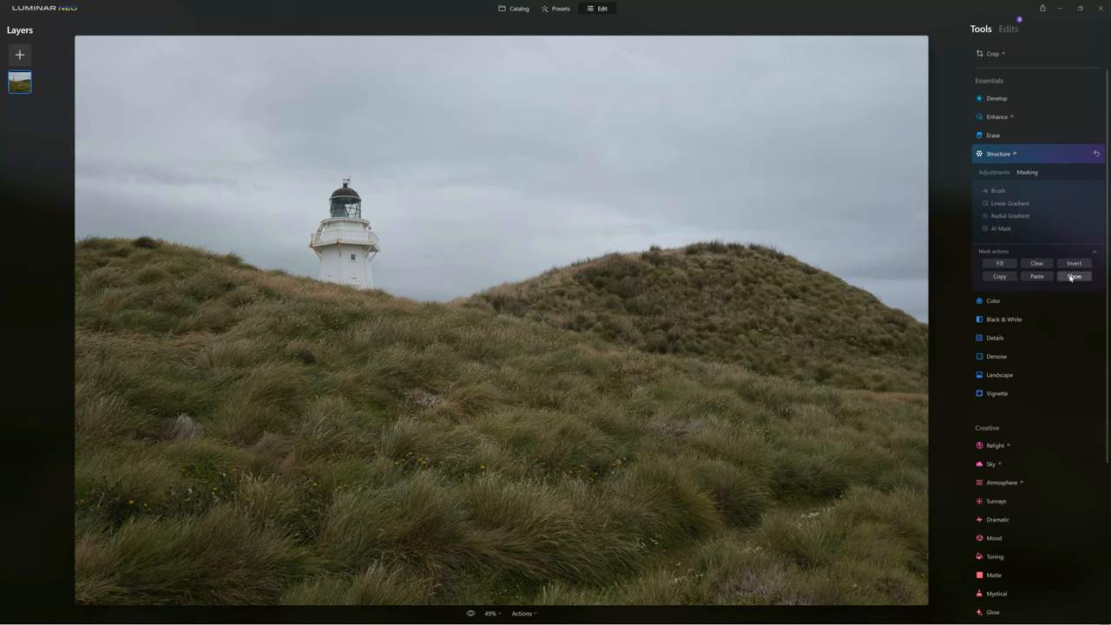
click(1075, 276)
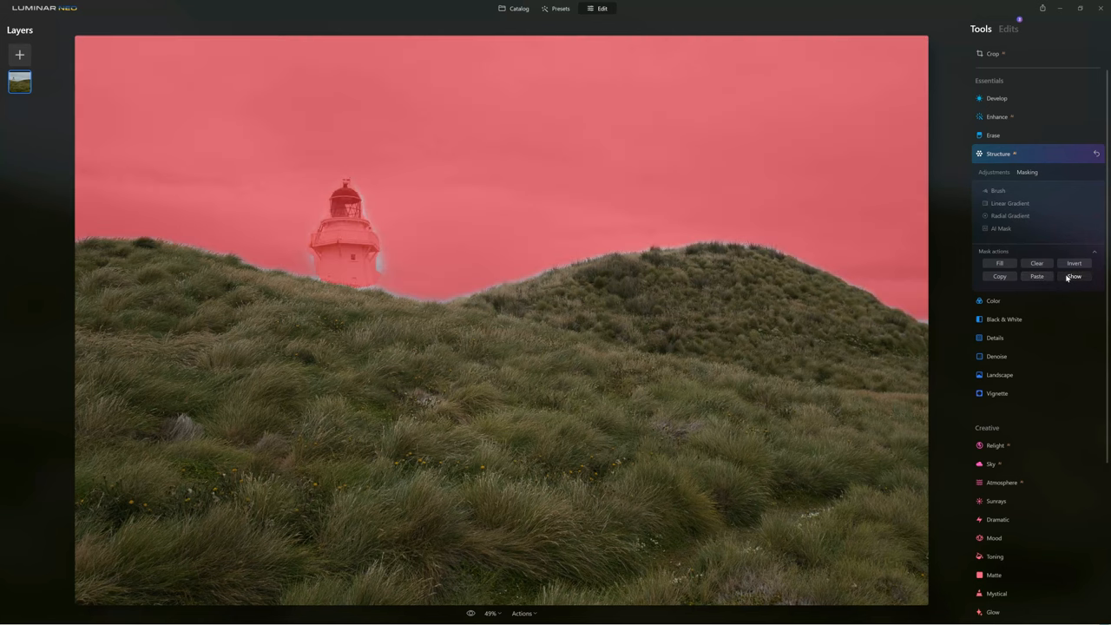
mouse_move(1061, 276)
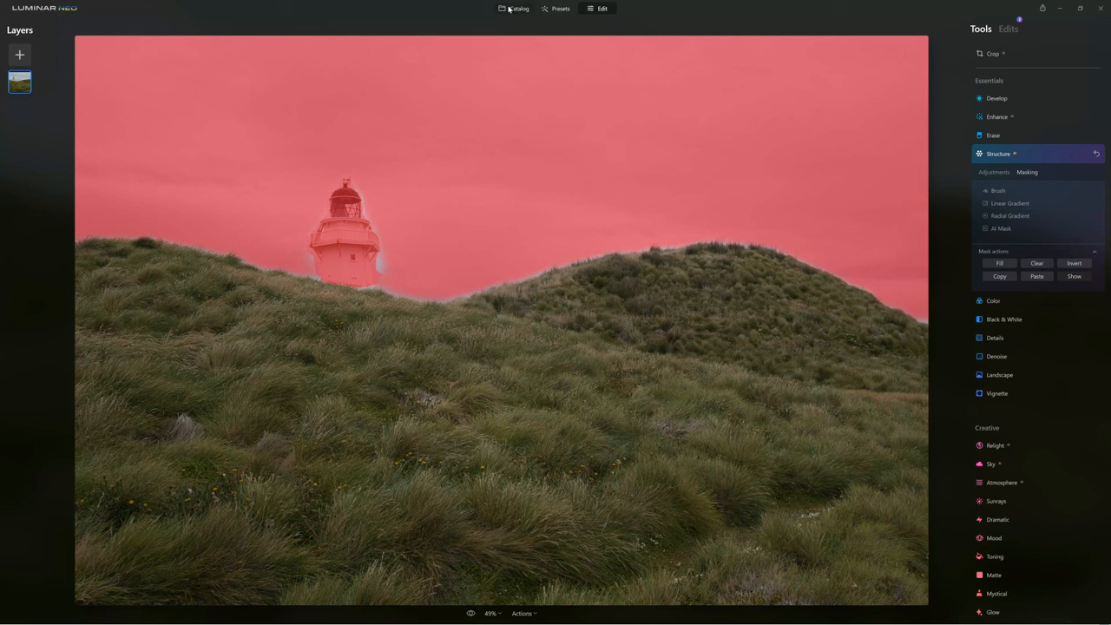
mouse_move(376, 269)
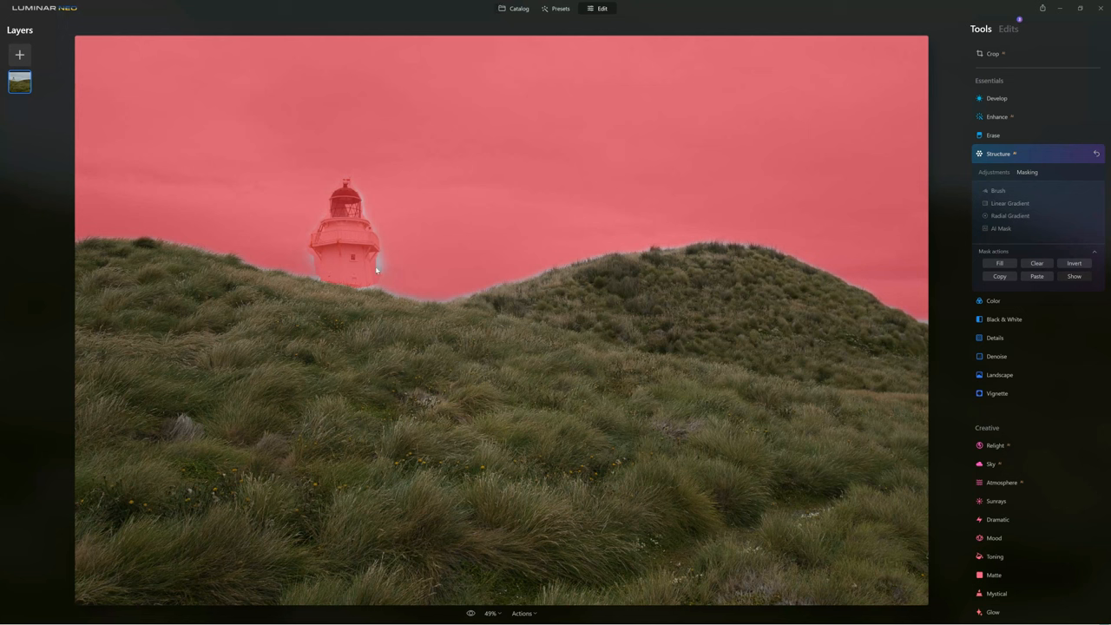
mouse_move(473, 301)
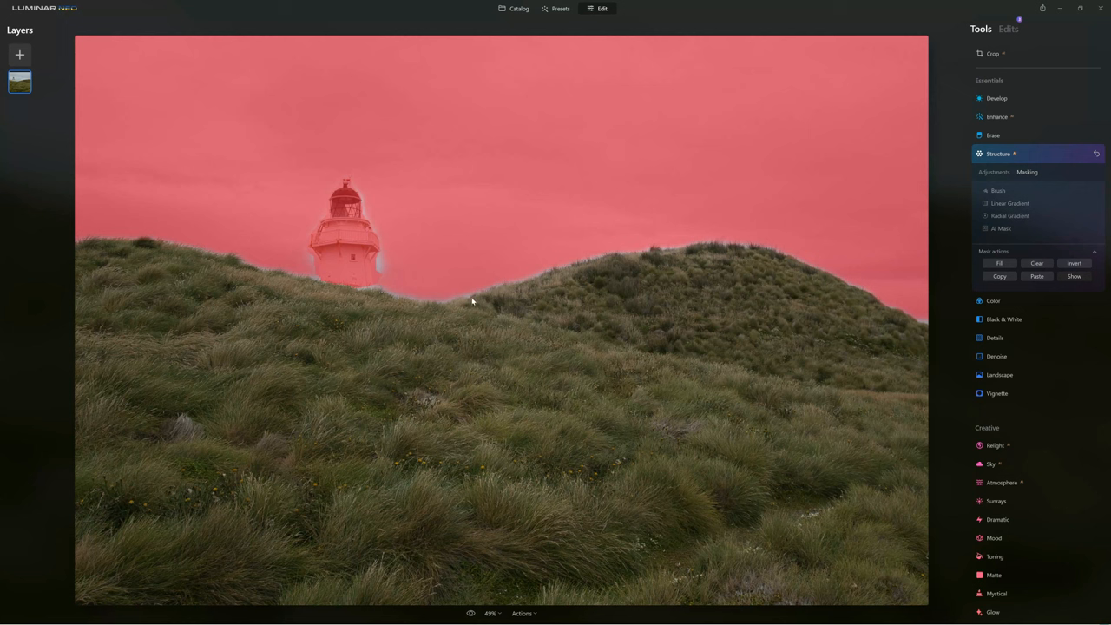
mouse_move(525, 284)
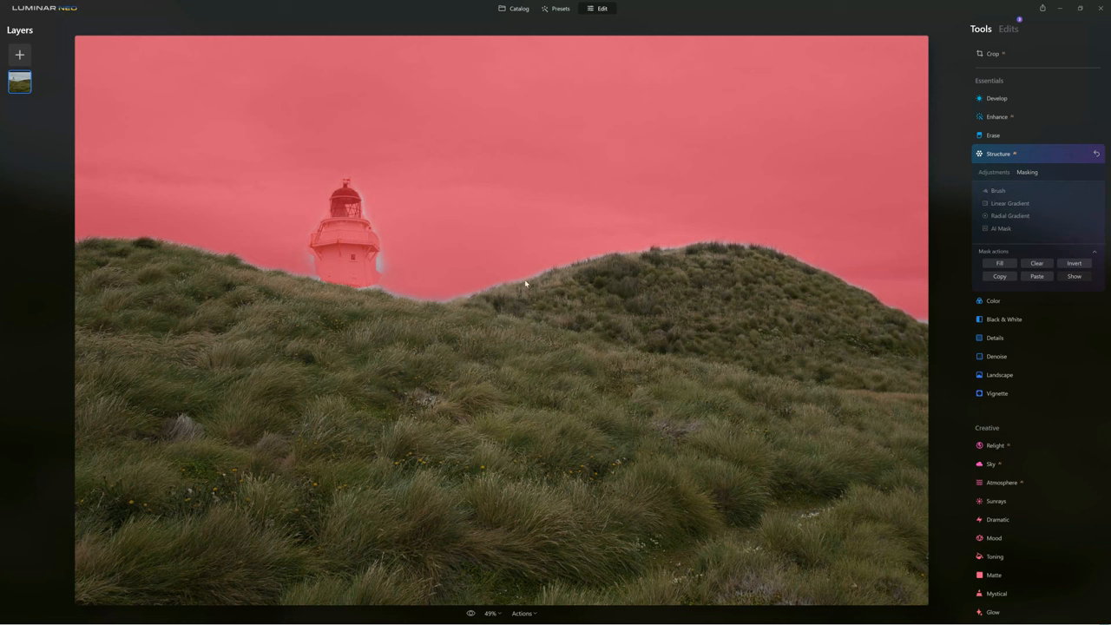
Step: Brush extra Structure mask coverage along the right hilltop crest
click(999, 190)
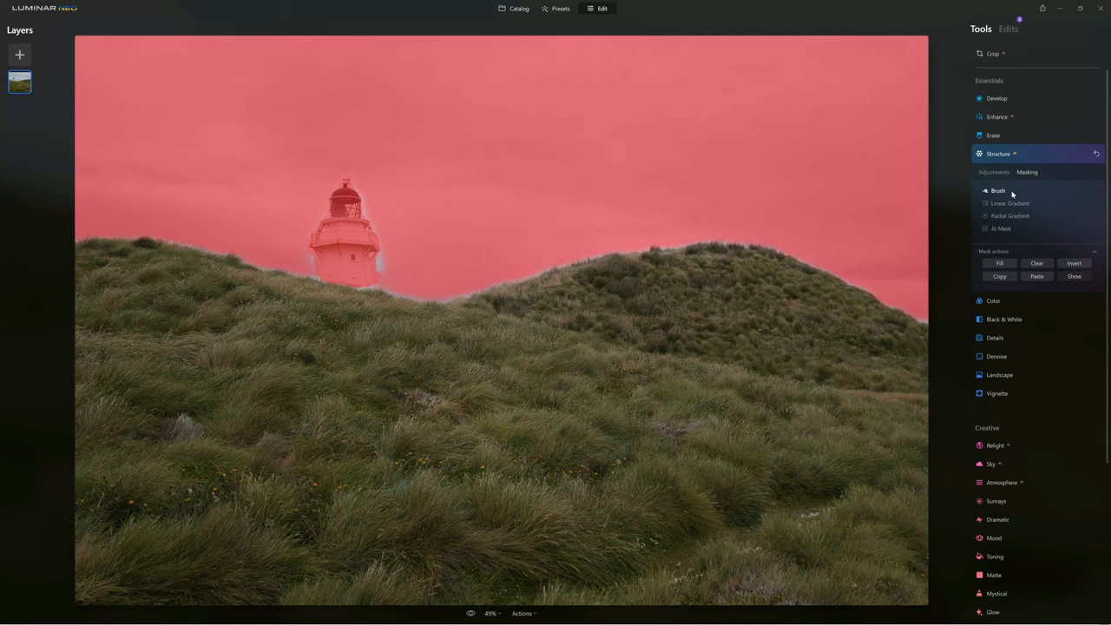
mouse_move(1001, 191)
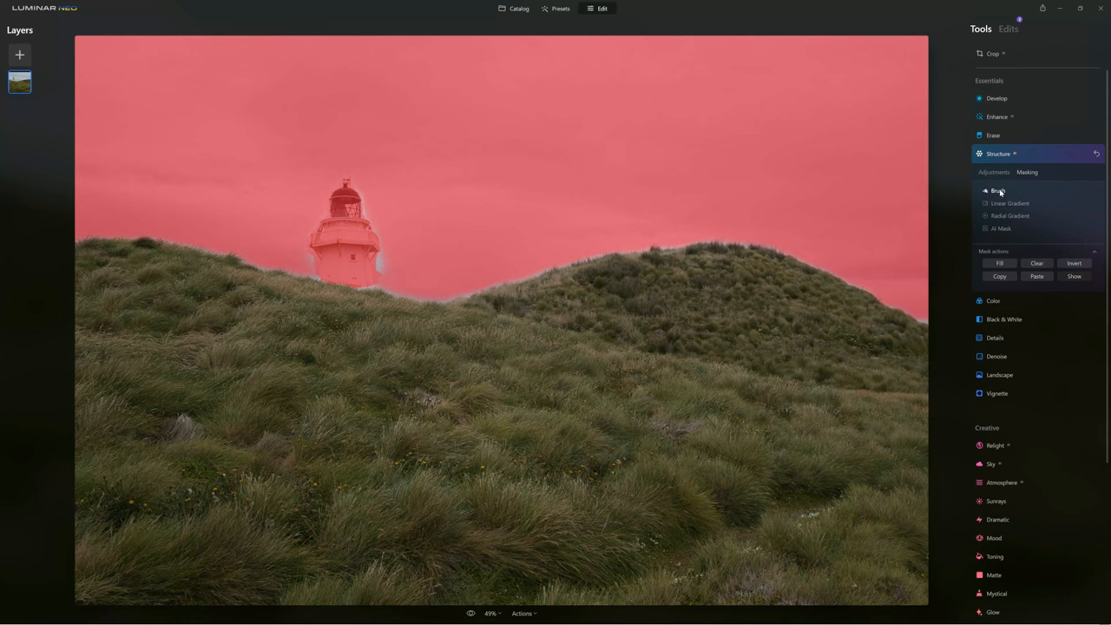
click(996, 190)
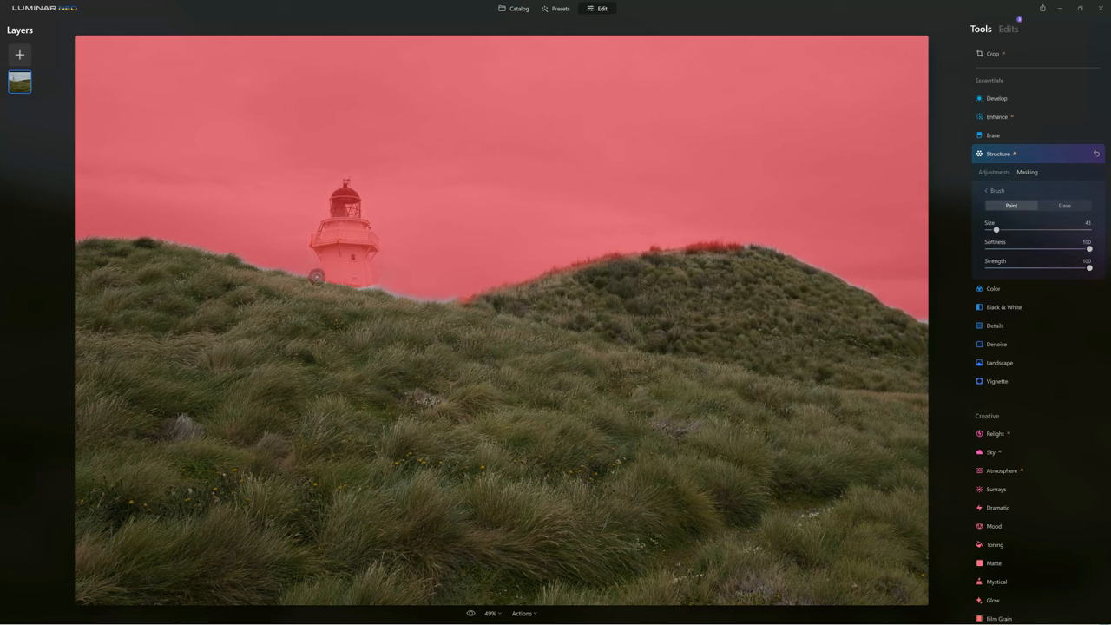
Step: Open the selfie portrait from the catalog in the Edit module
click(519, 9)
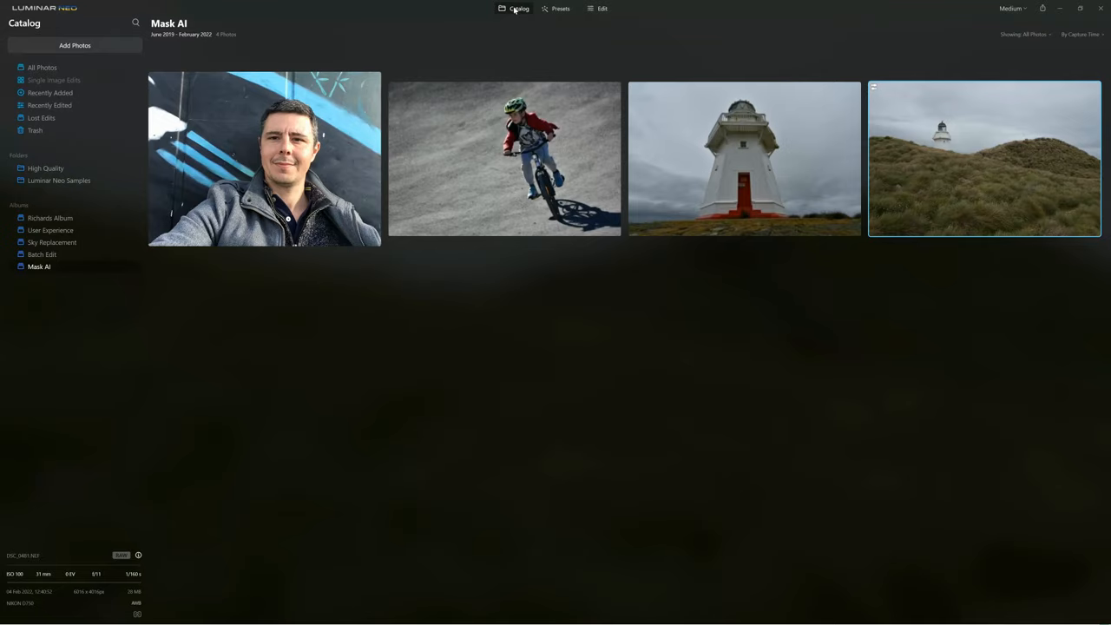
double_click(985, 158)
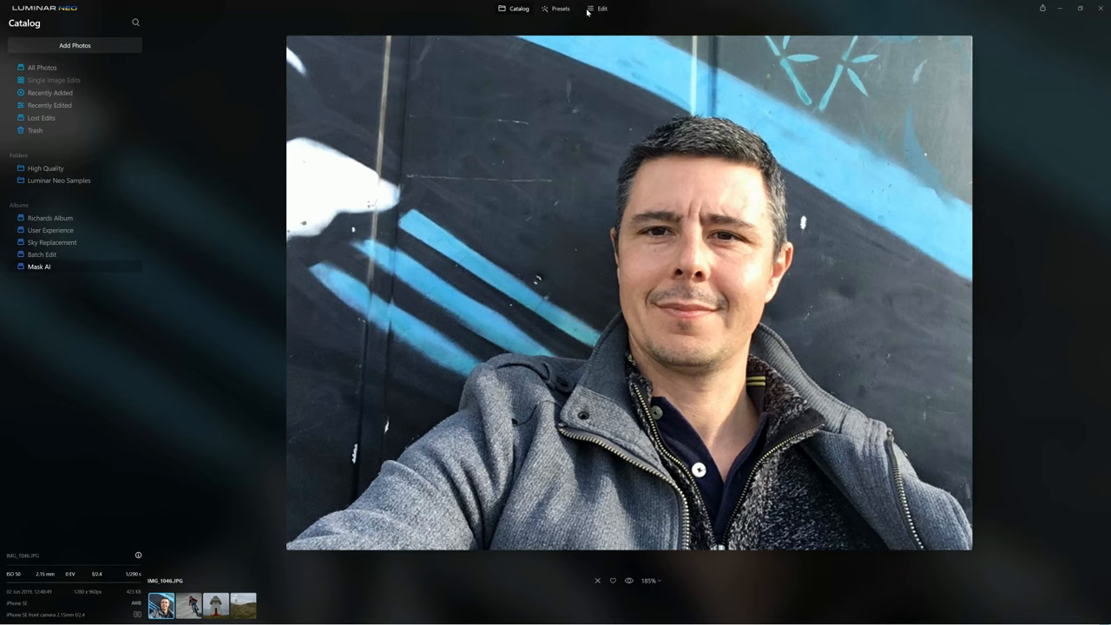
click(601, 8)
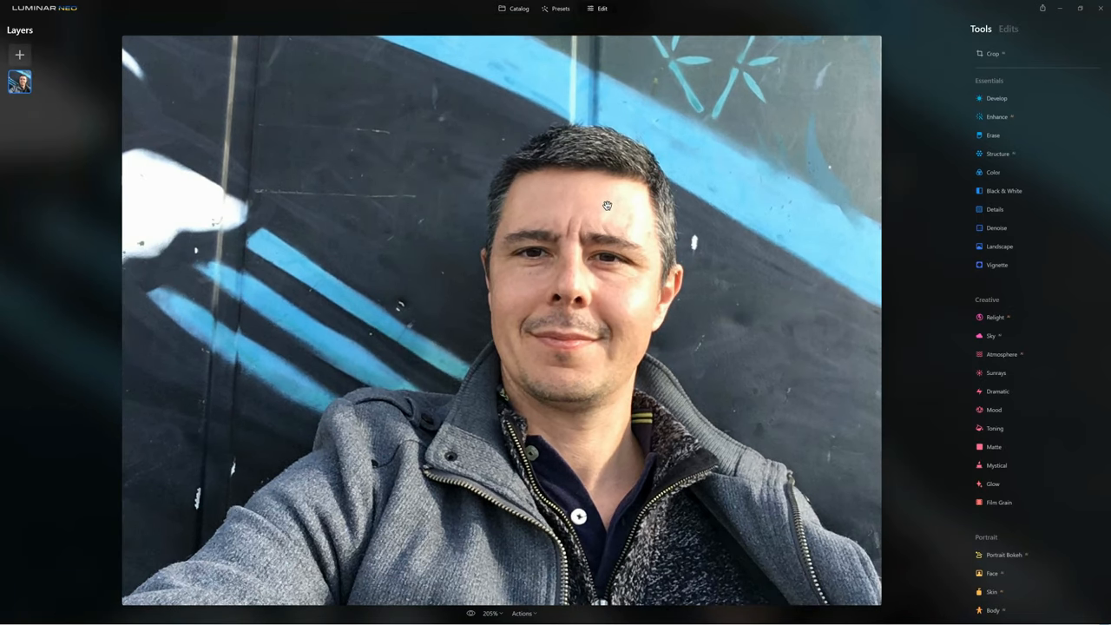
mouse_move(994, 191)
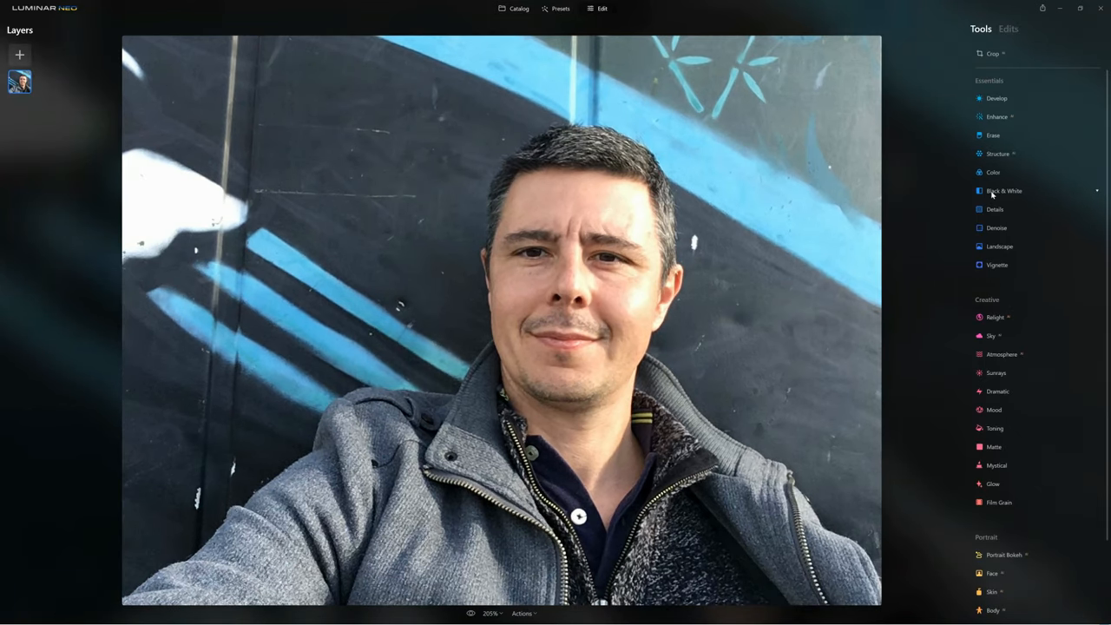
Step: Mask Black & White to the man with an AI Human mask and show the overlay
click(1005, 190)
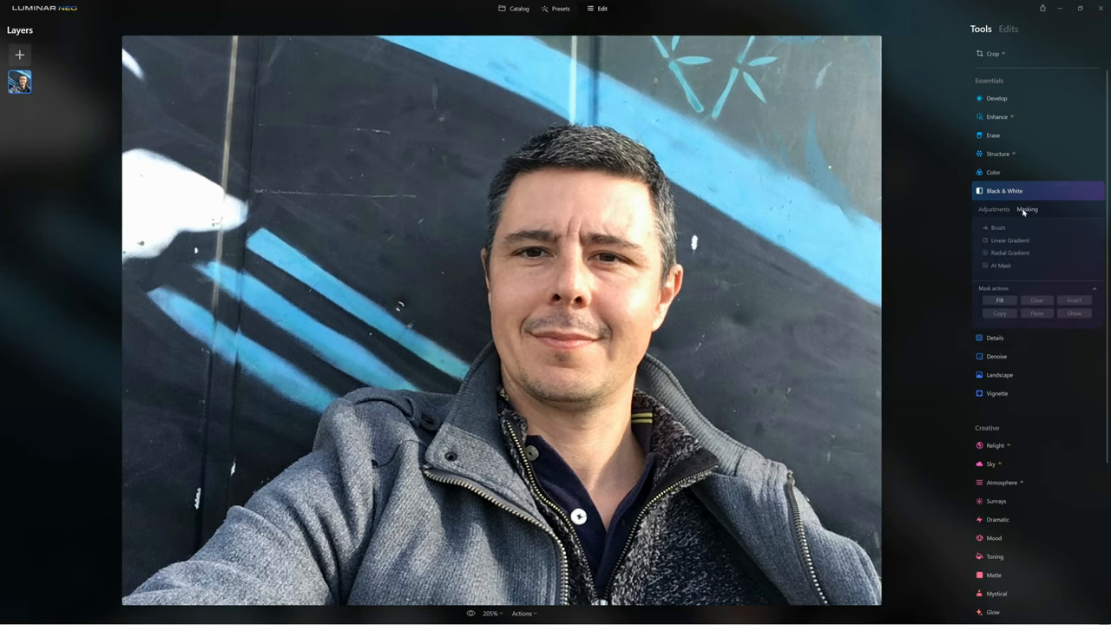
click(1009, 265)
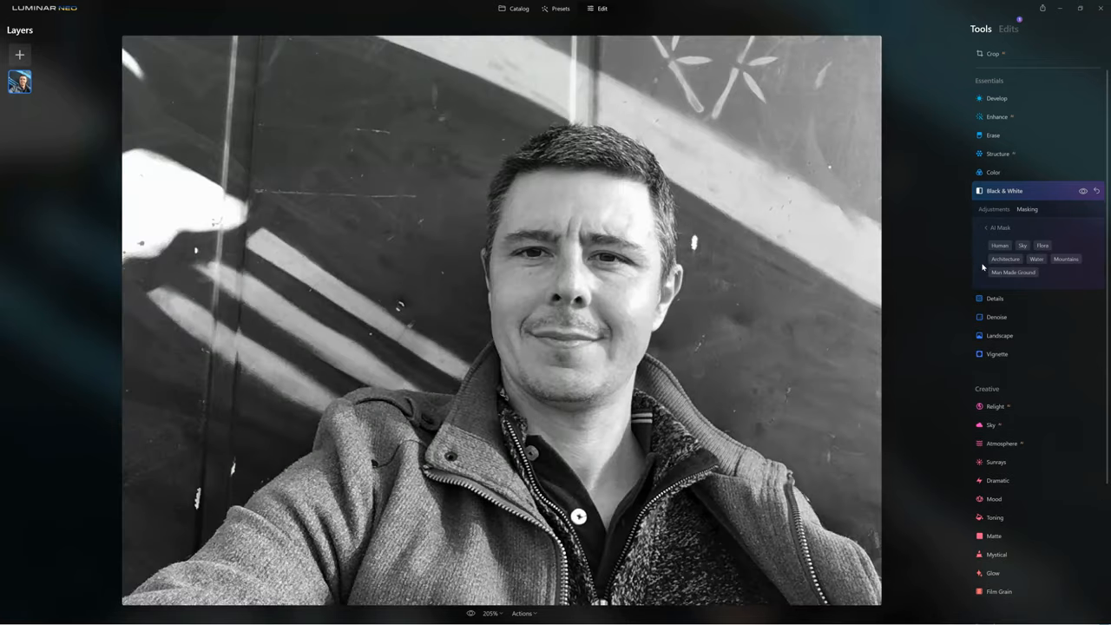
mouse_move(969, 262)
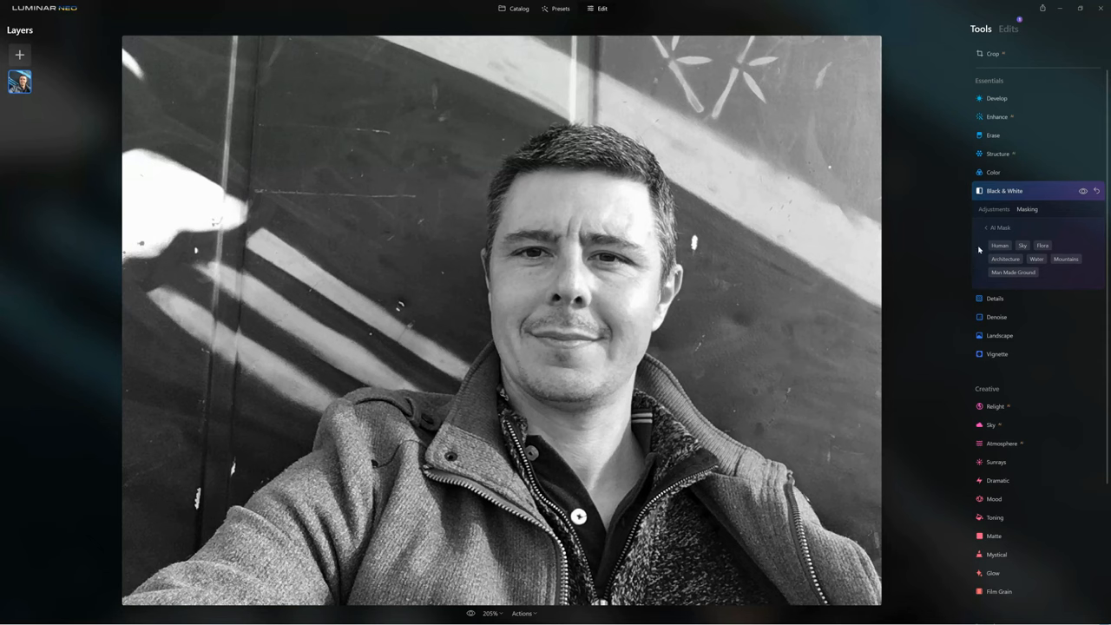
click(1005, 259)
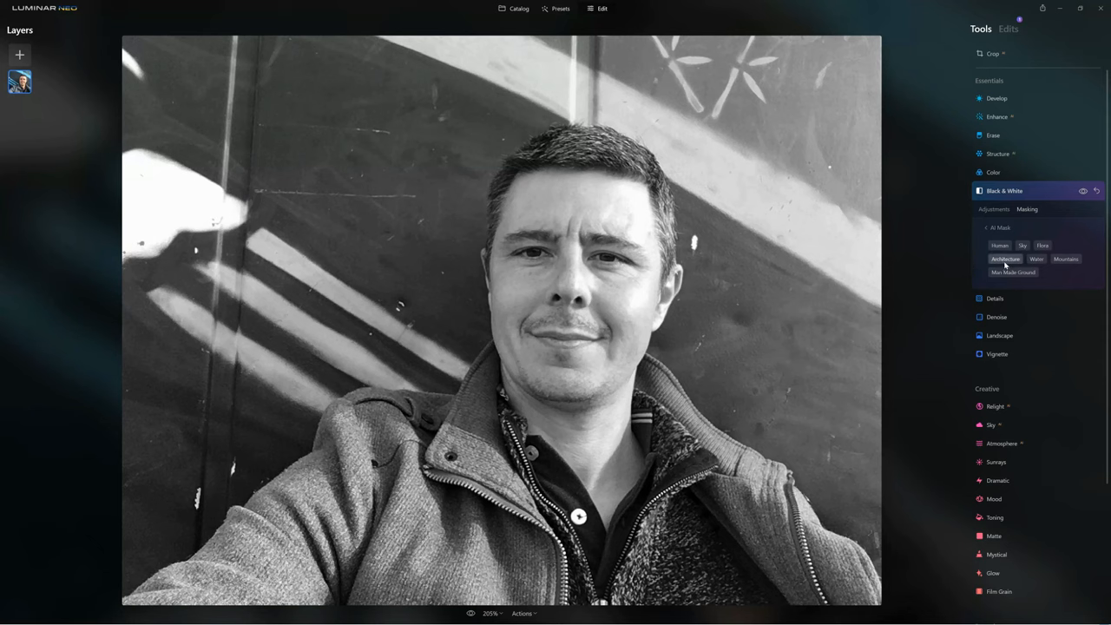
click(1000, 246)
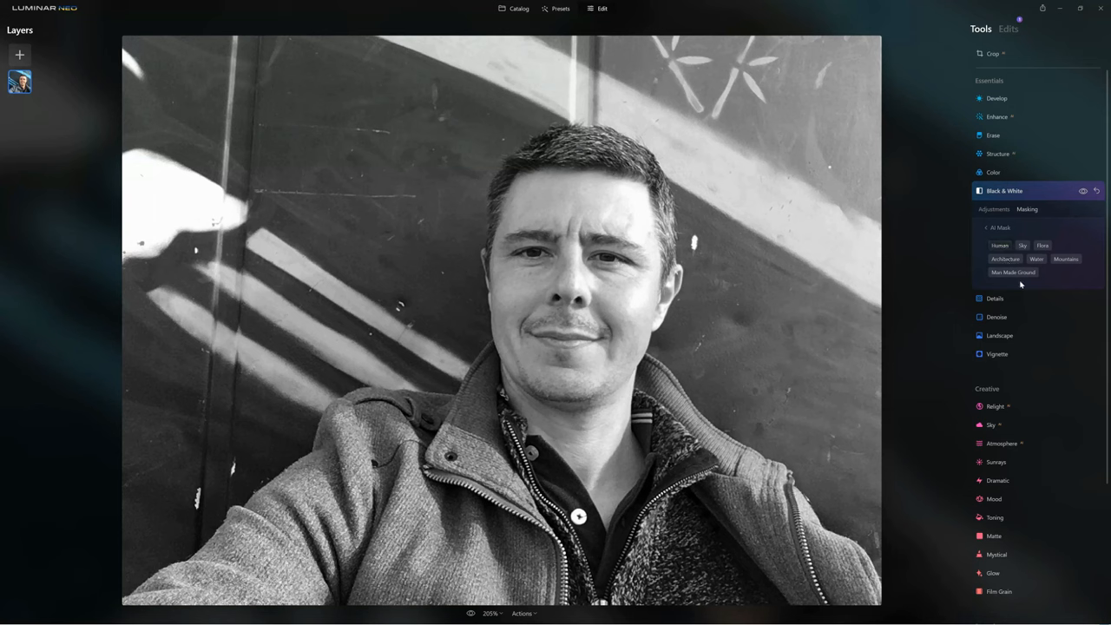
click(1027, 209)
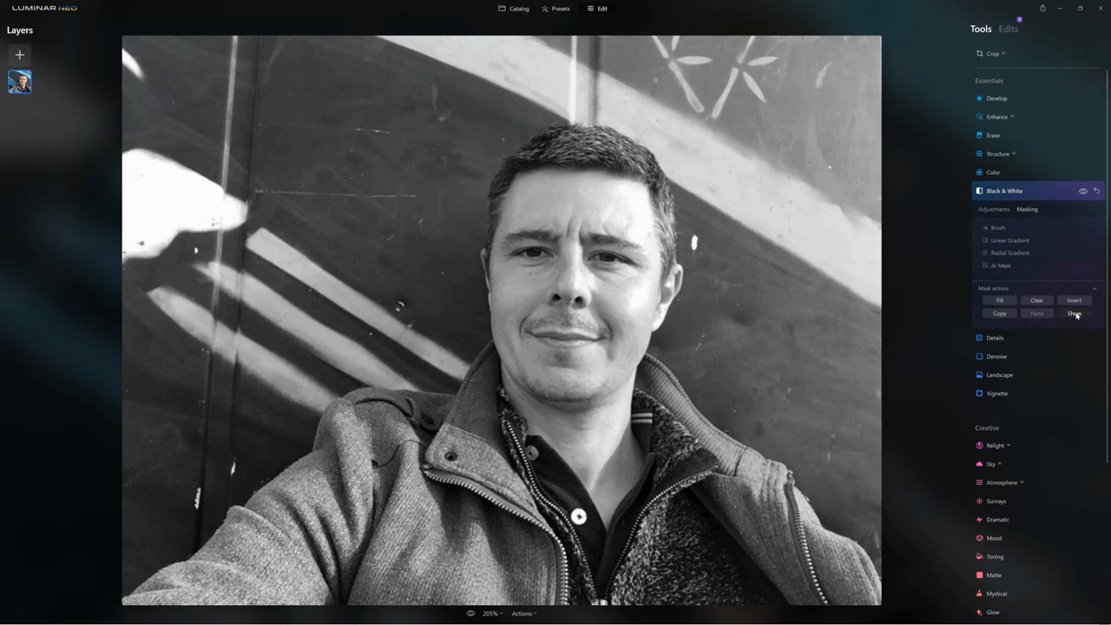
click(1074, 313)
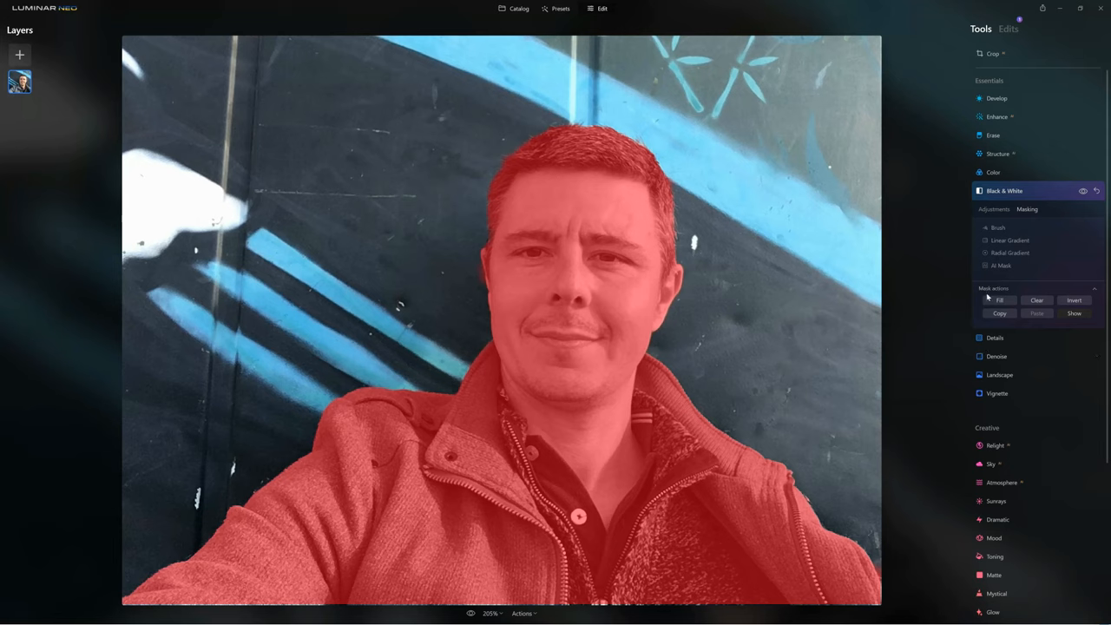
Step: Invert the Human mask onto the wall, then hide the overlay to preview
click(1073, 314)
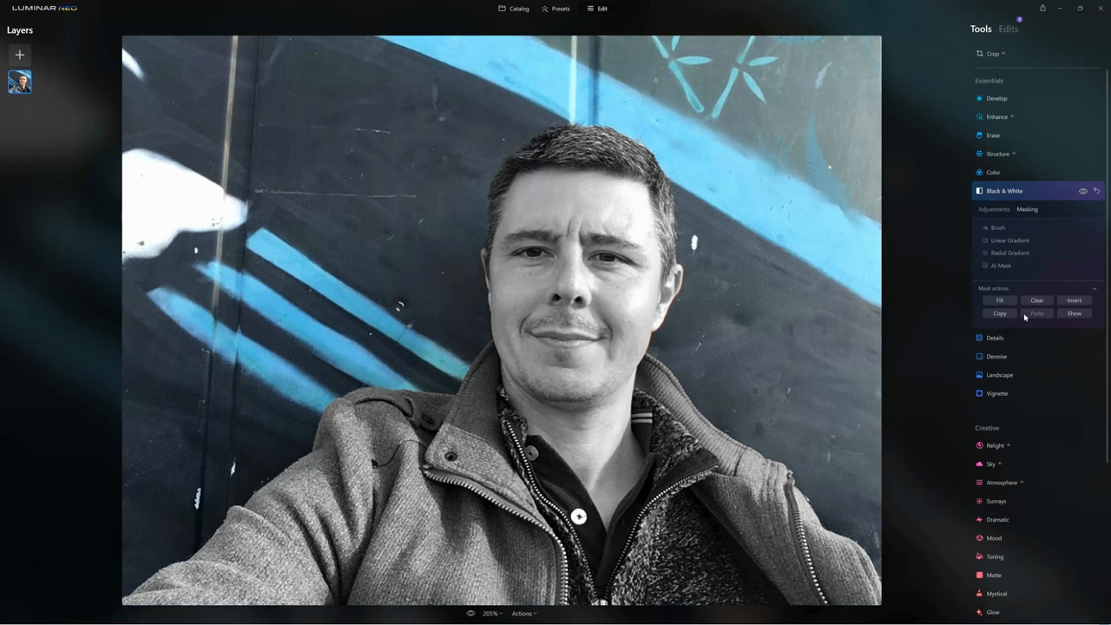
click(1074, 300)
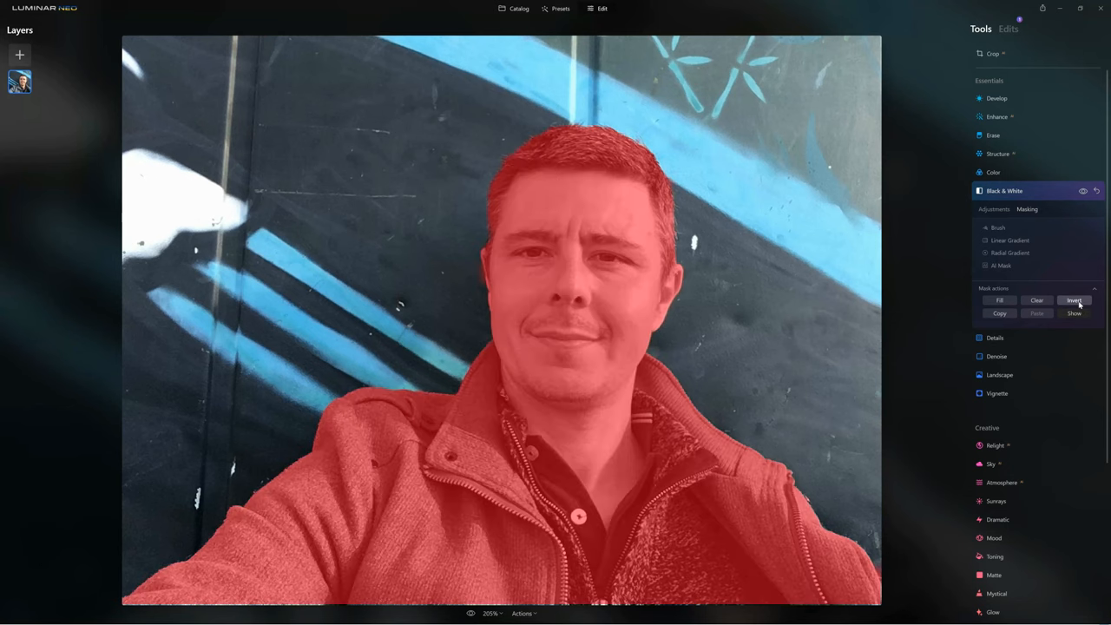
click(1075, 299)
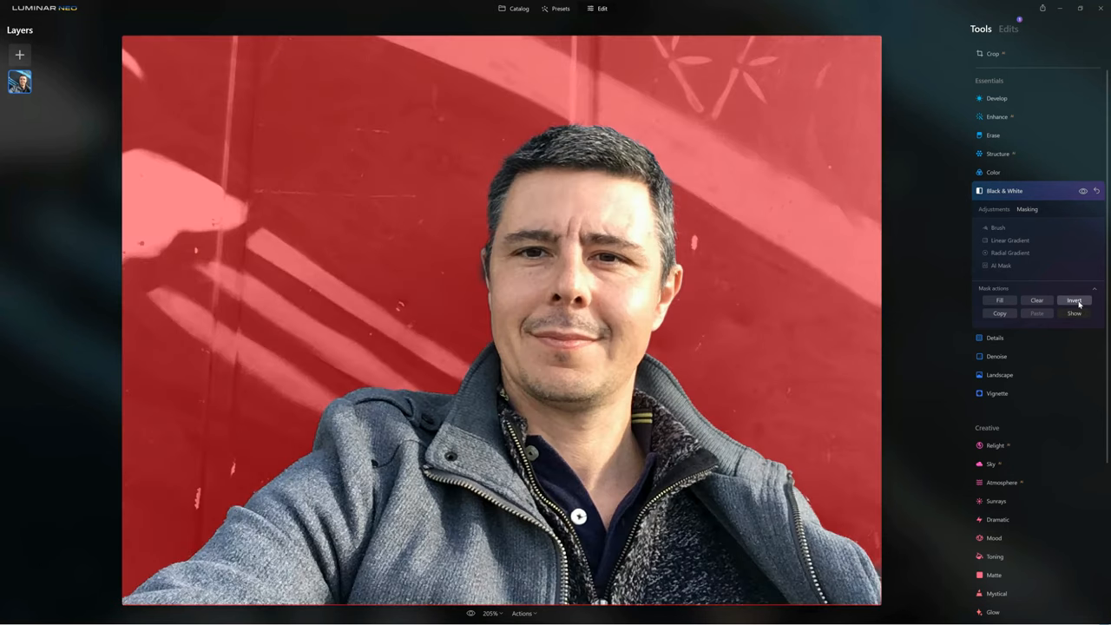
click(1075, 313)
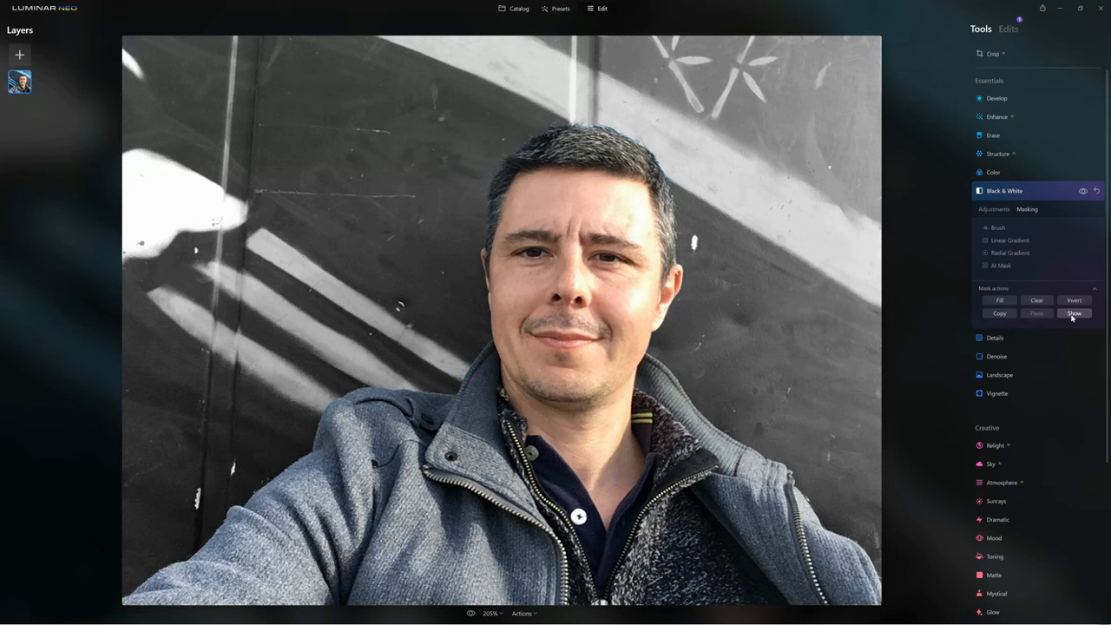
mouse_move(1062, 301)
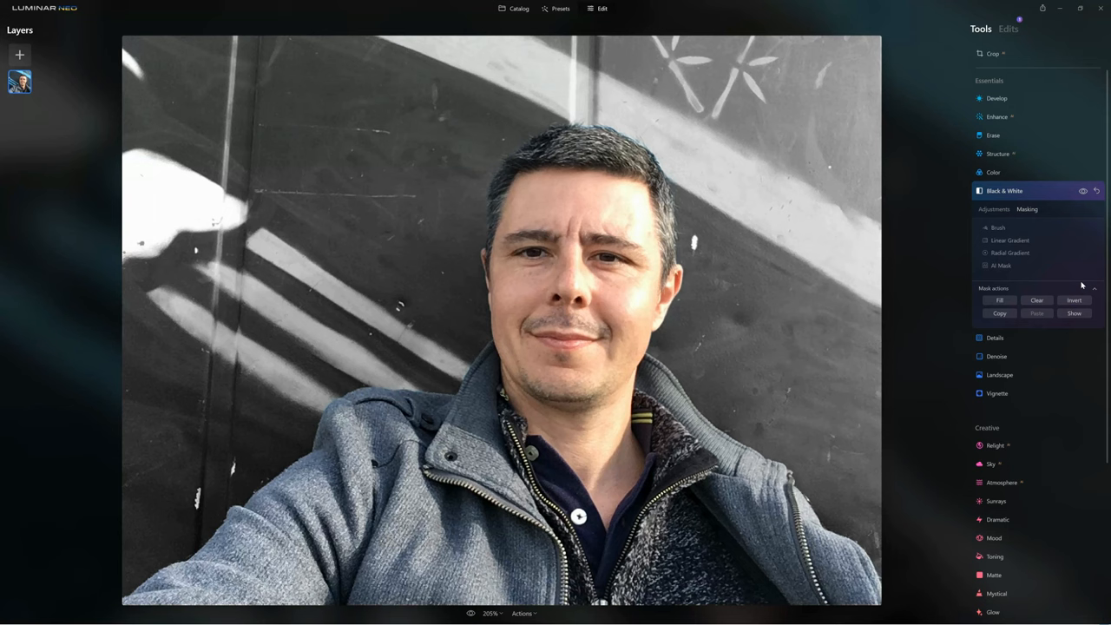
Step: Open the Luminar Neo logo menu and show its Help options, including updates and user guide
click(43, 8)
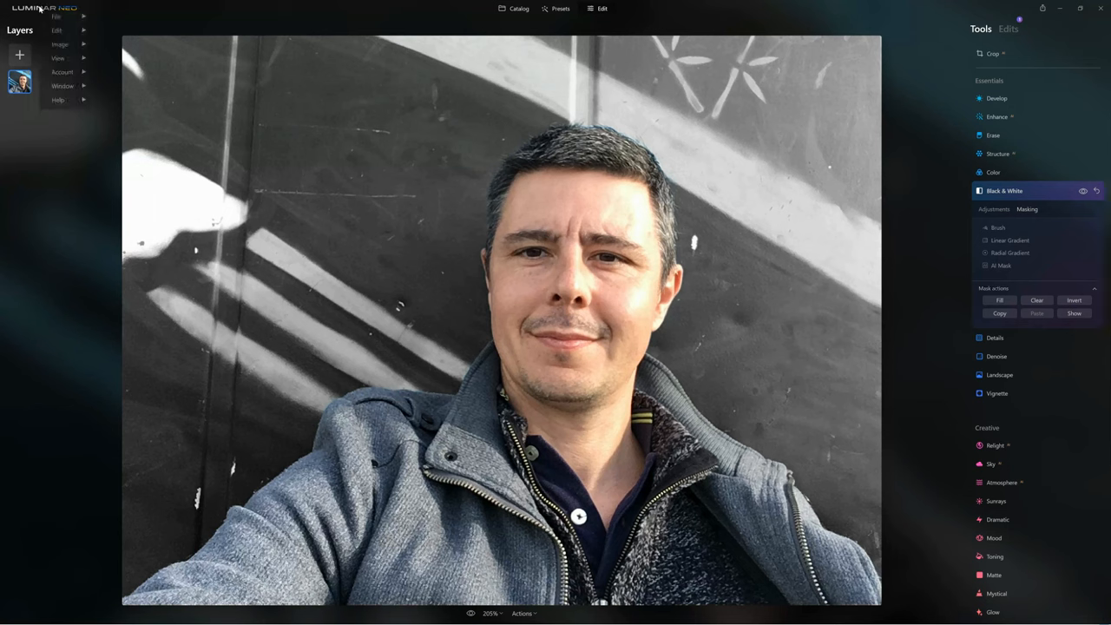
mouse_move(57, 57)
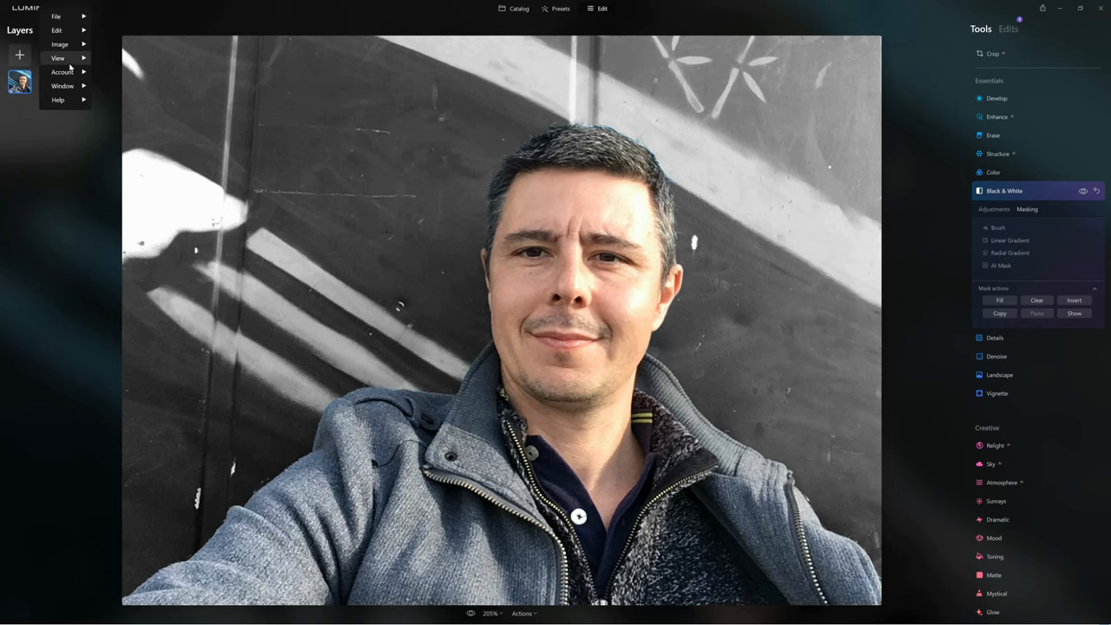
mouse_move(57, 16)
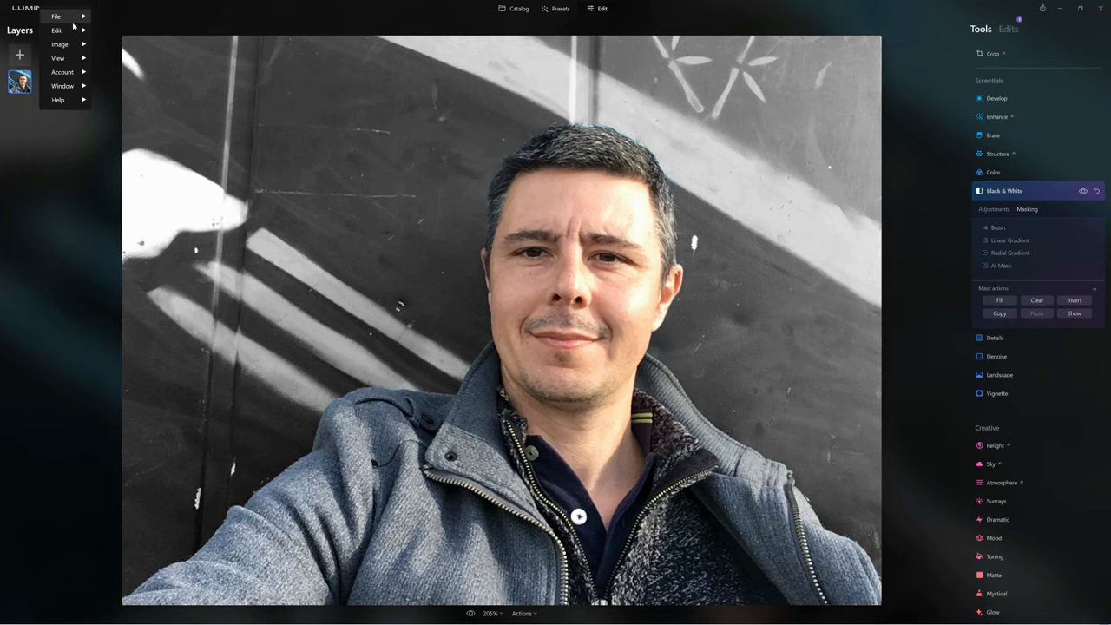
click(58, 99)
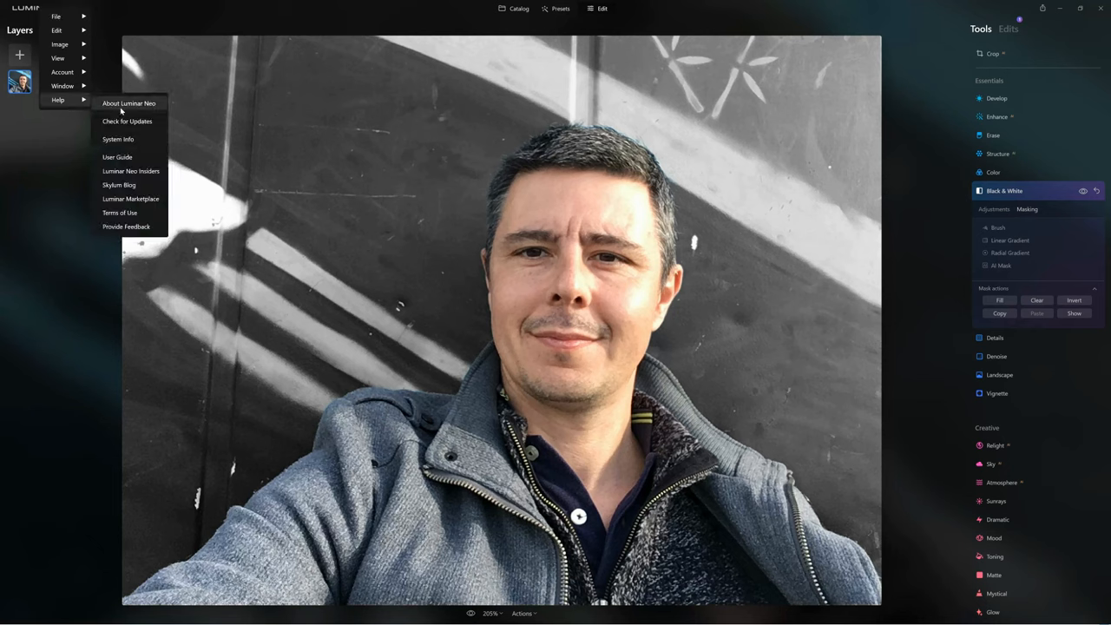
mouse_move(127, 121)
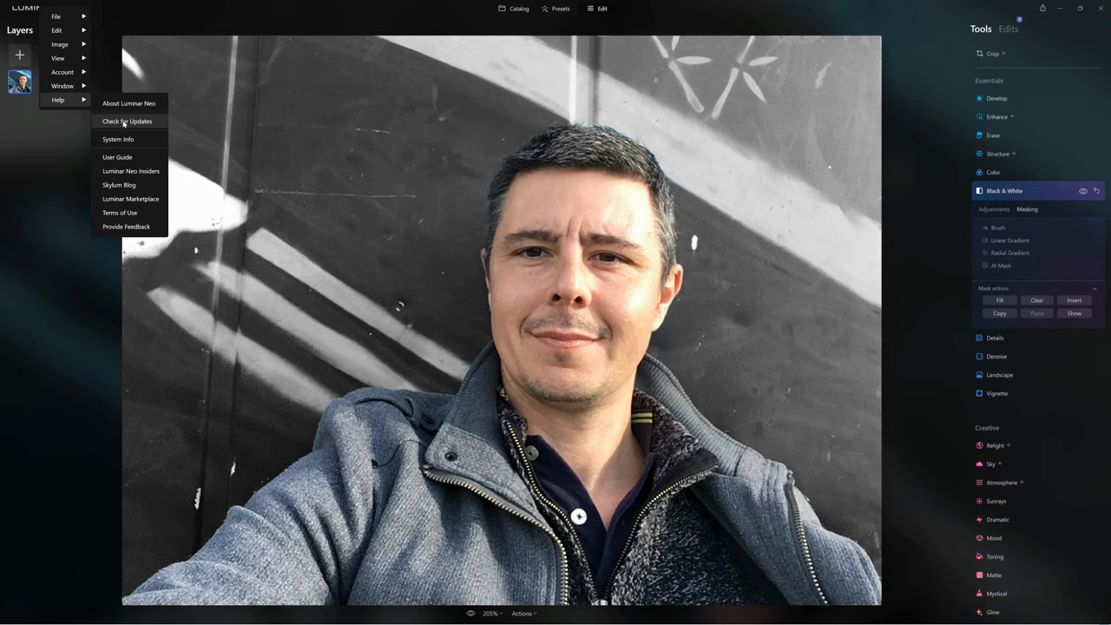
mouse_move(121, 127)
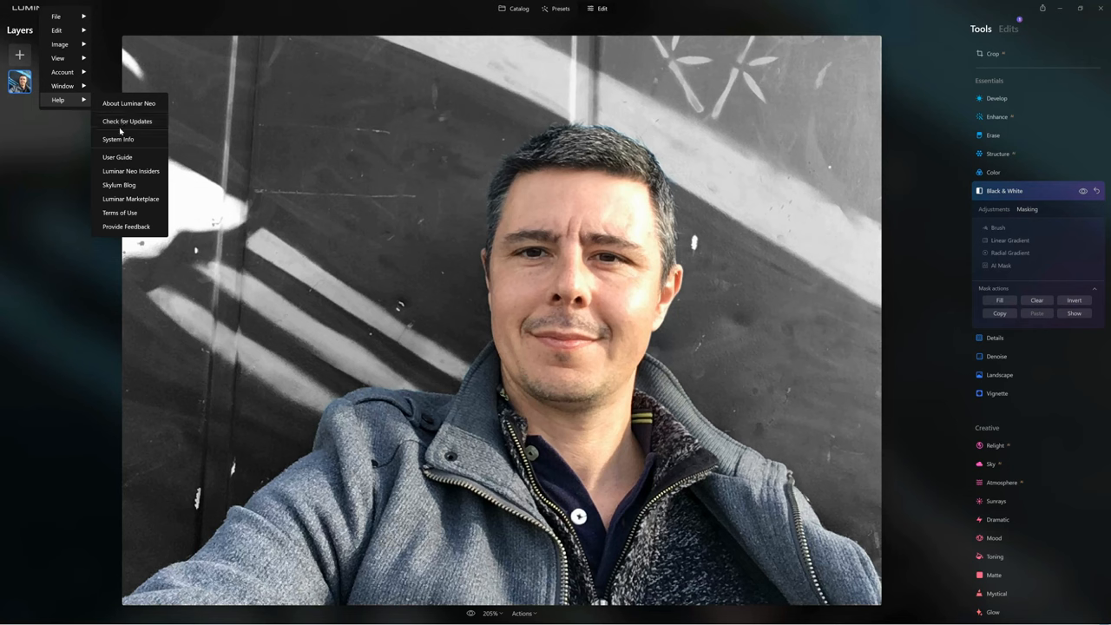
mouse_move(912, 174)
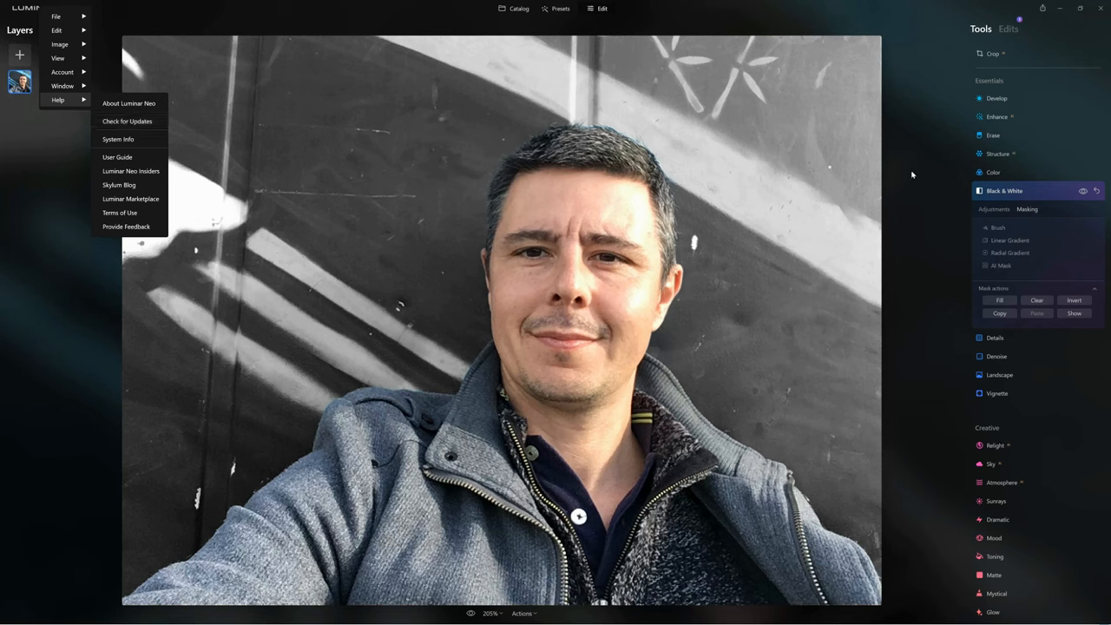
mouse_move(935, 126)
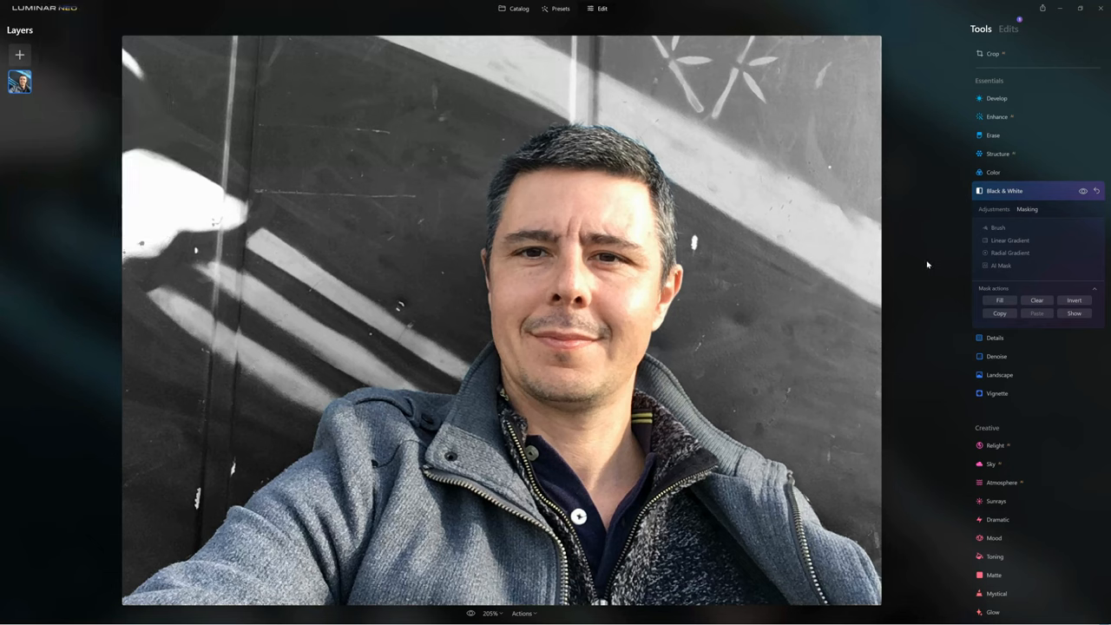
mouse_move(691, 95)
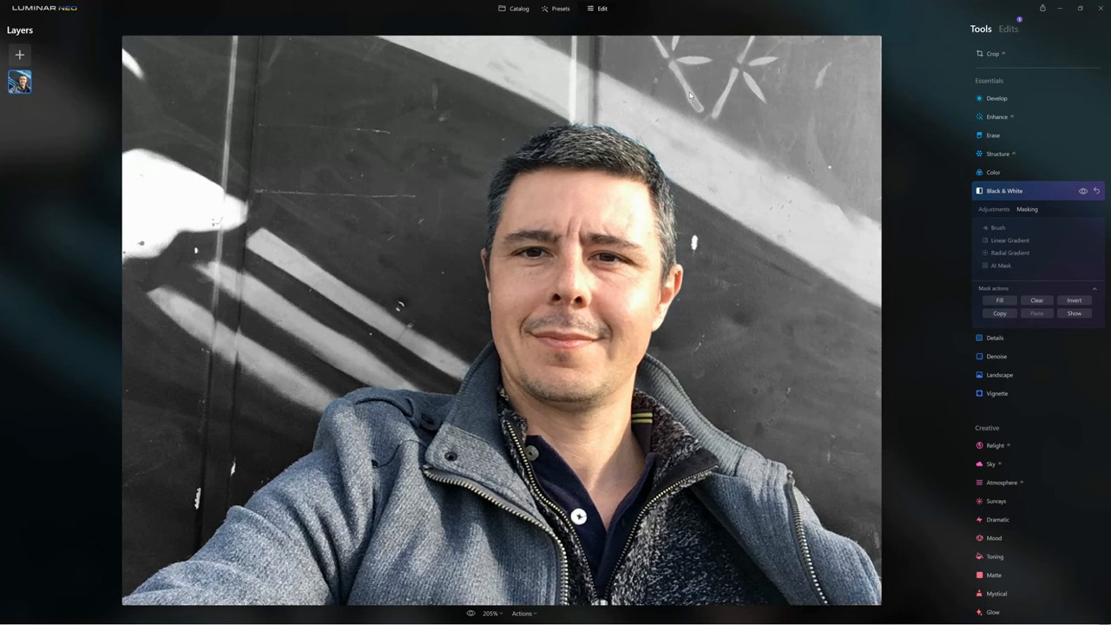
mouse_move(695, 98)
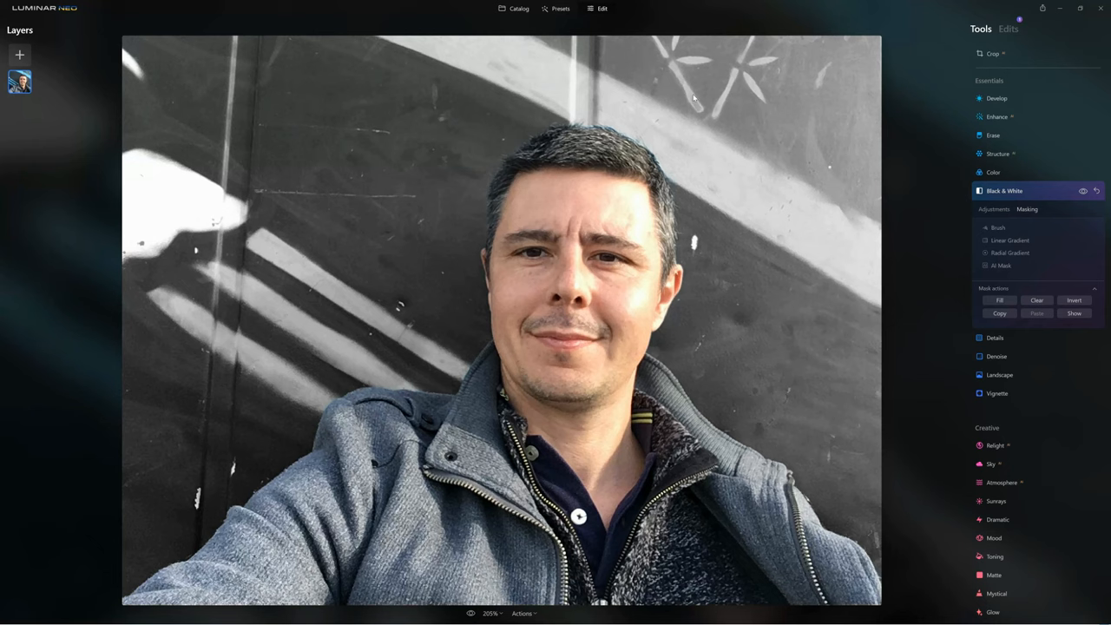